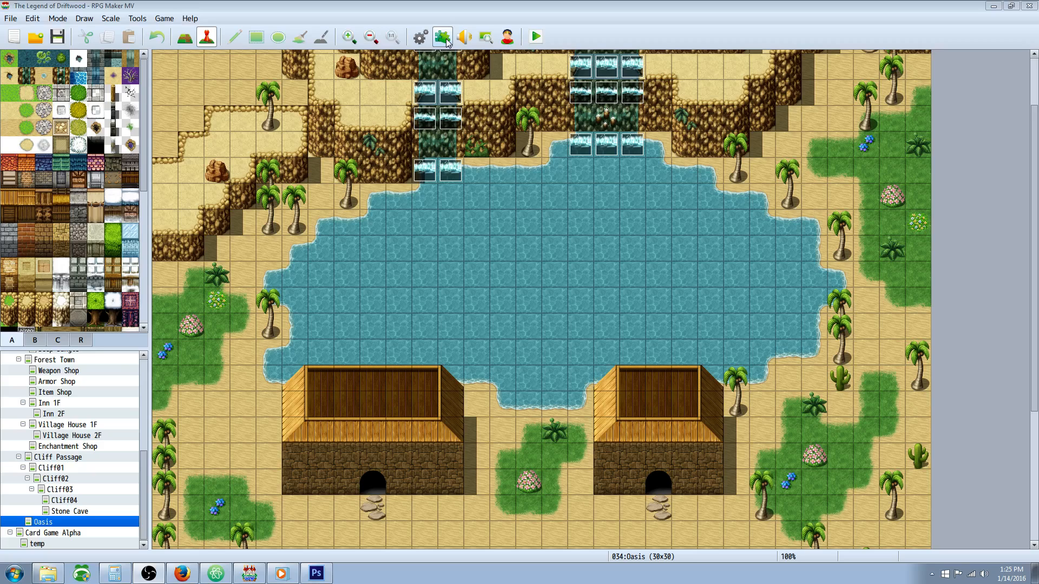
Show the installed plugin list and browse down to its last non-Yanfly entries.
{"action": "left_click", "coordinate": [441, 37]}
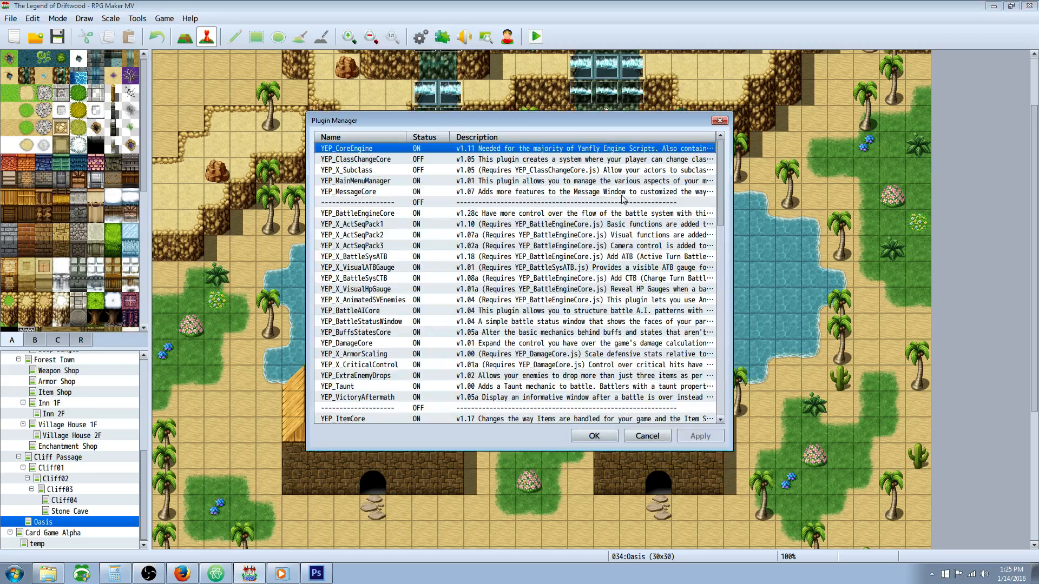
{"action": "scroll", "scroll_direction": "down", "scroll_amount": 3}
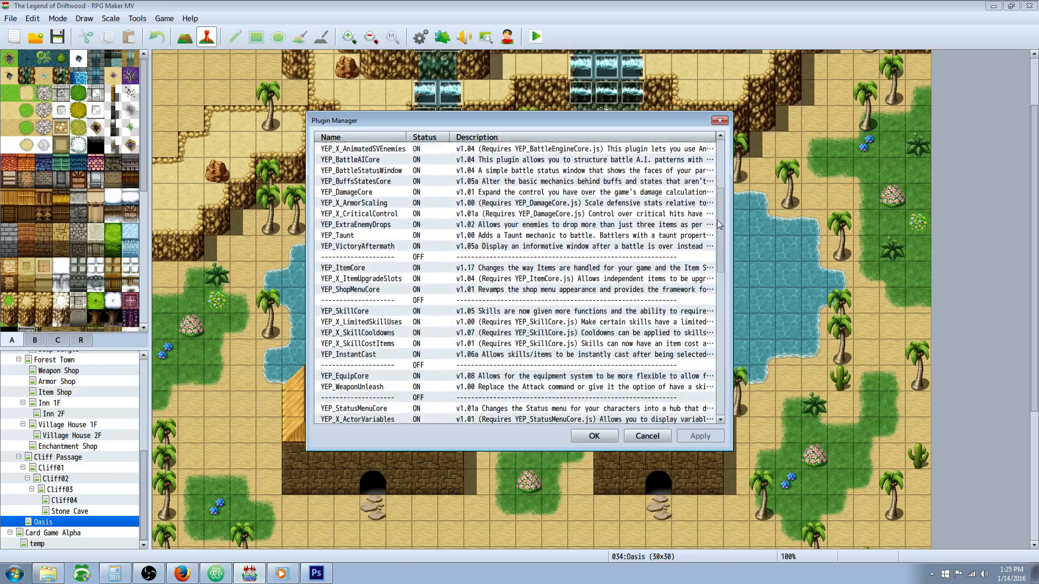
{"action": "scroll", "scroll_direction": "down", "scroll_amount": 3}
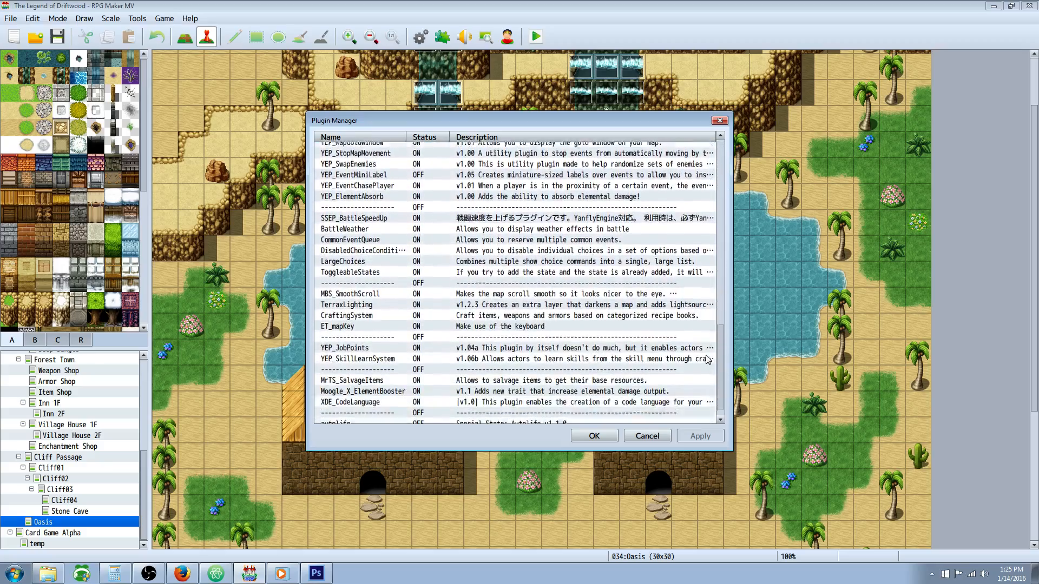
{"action": "scroll", "scroll_direction": "down", "scroll_amount": 3}
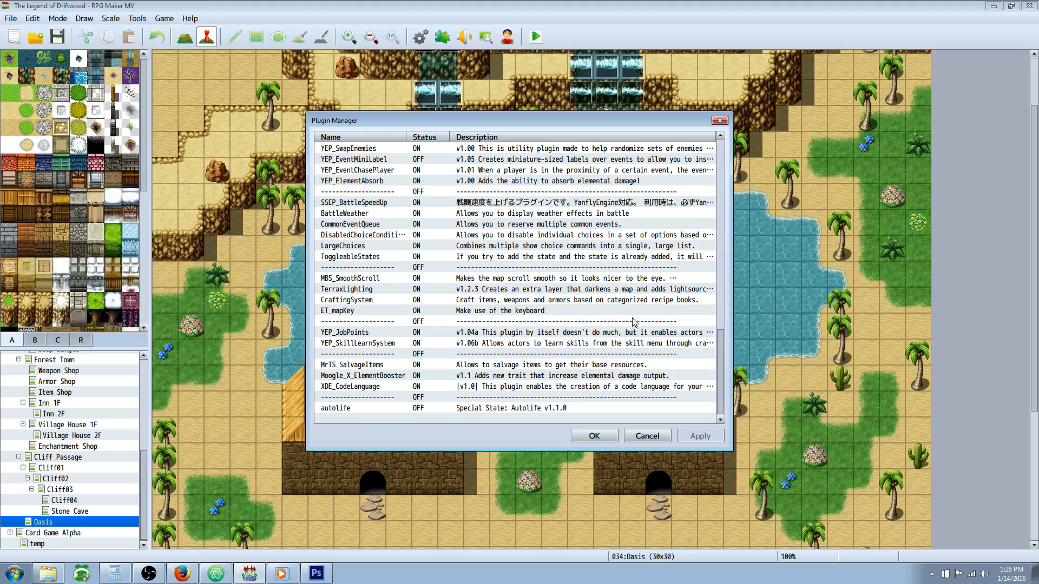
{"action": "mouse_move", "coordinate": [383, 379]}
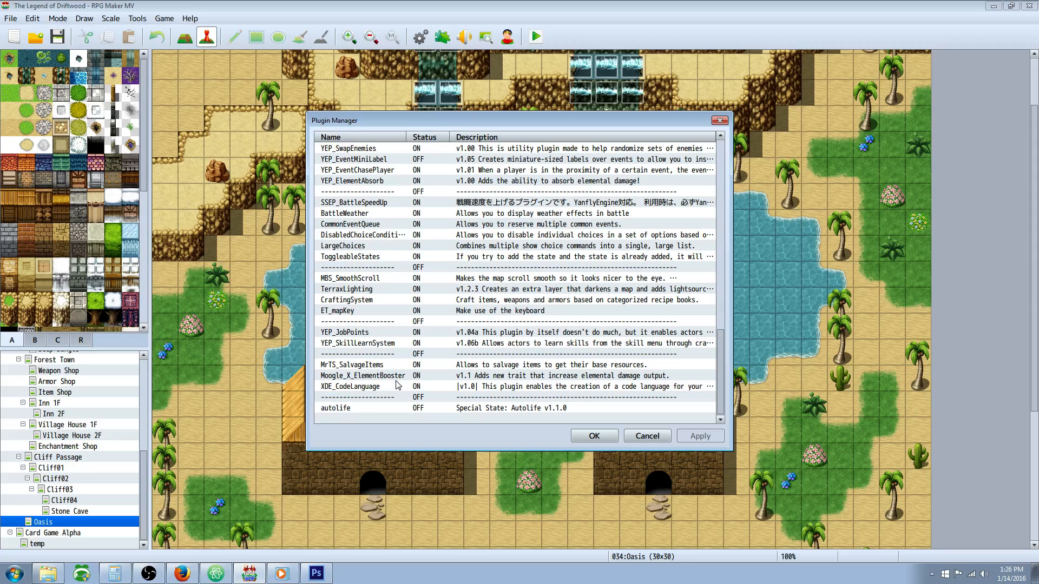
View Moogle_X_ElementBooster's help notes and highlight the <Element Boost x: y%> notetag line.
{"action": "double_click", "coordinate": [362, 375]}
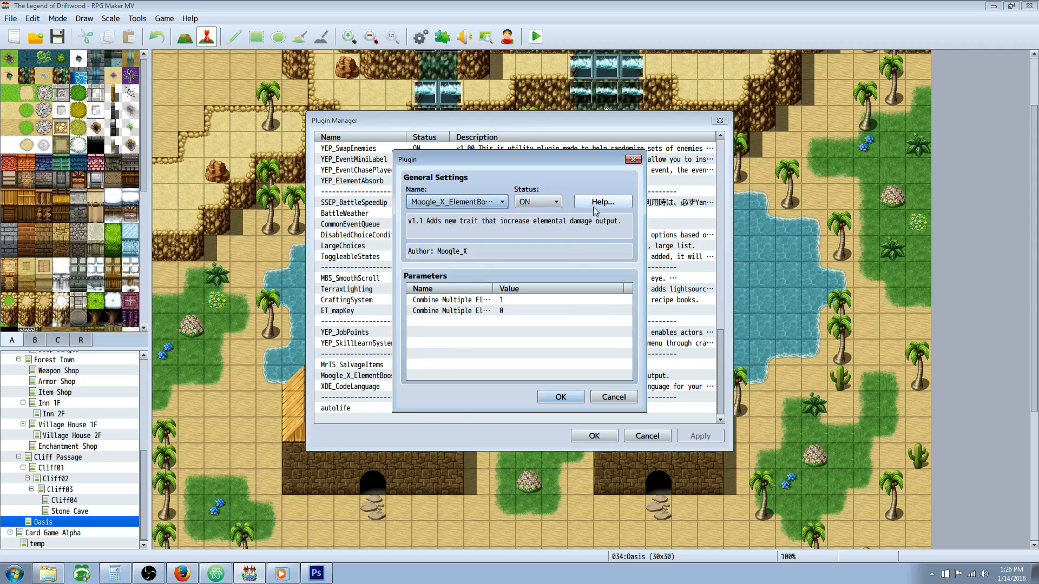
{"action": "left_click", "coordinate": [601, 201]}
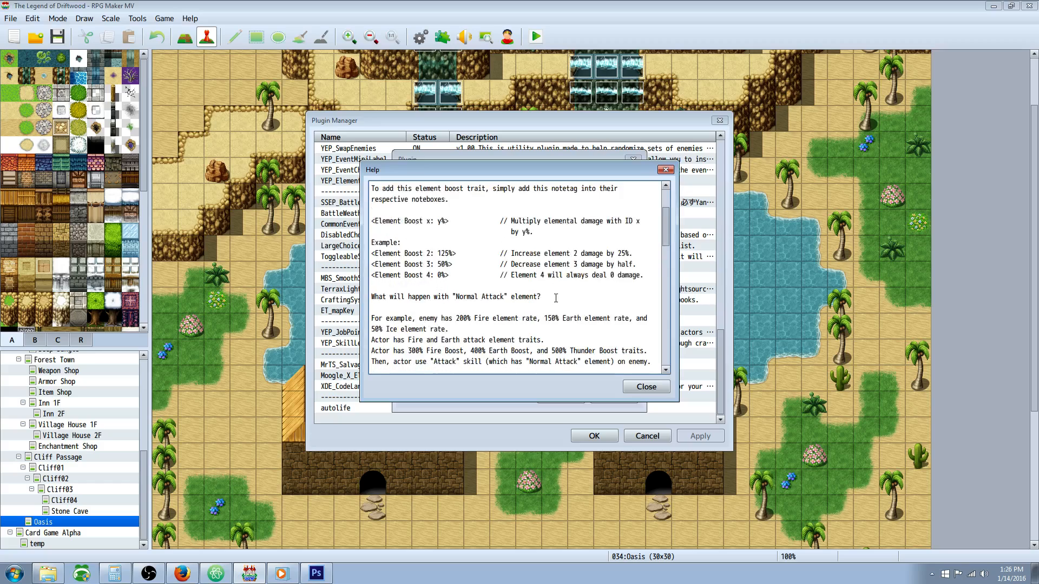
{"action": "scroll", "scroll_direction": "up", "scroll_amount": 3}
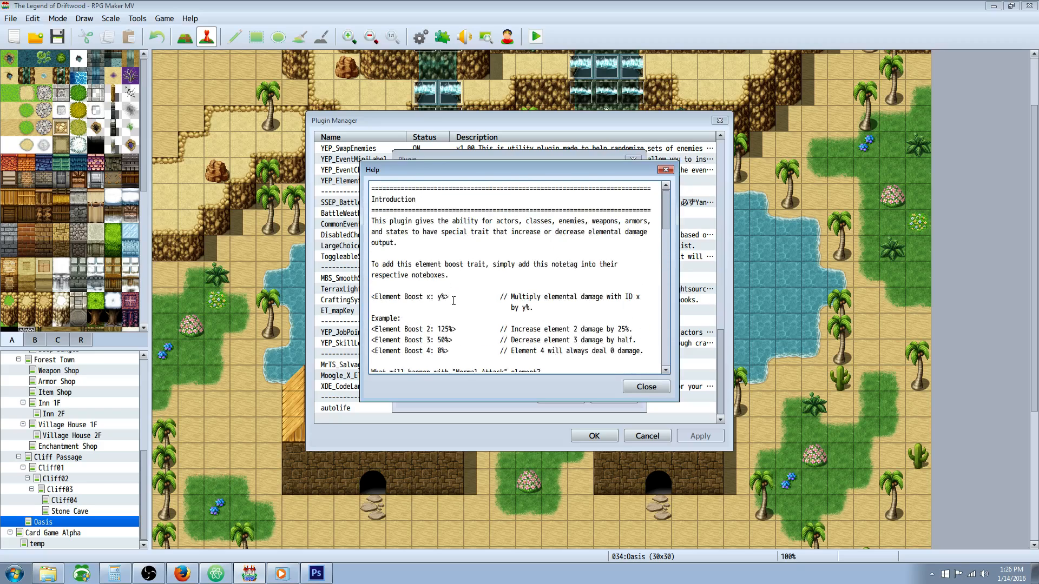
{"action": "double_click", "coordinate": [412, 297]}
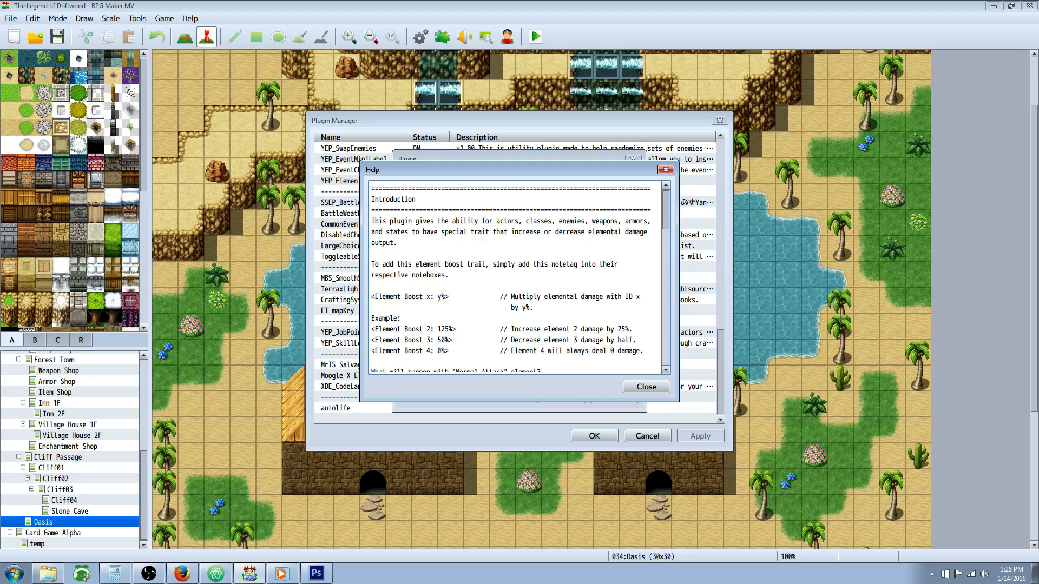
{"action": "double_click", "coordinate": [411, 296]}
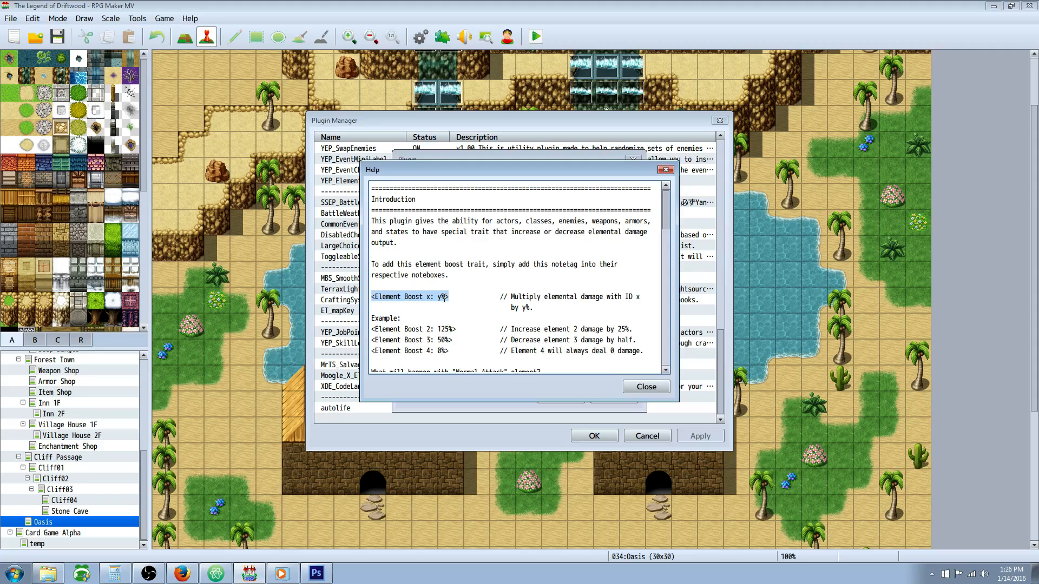
{"action": "mouse_move", "coordinate": [512, 306]}
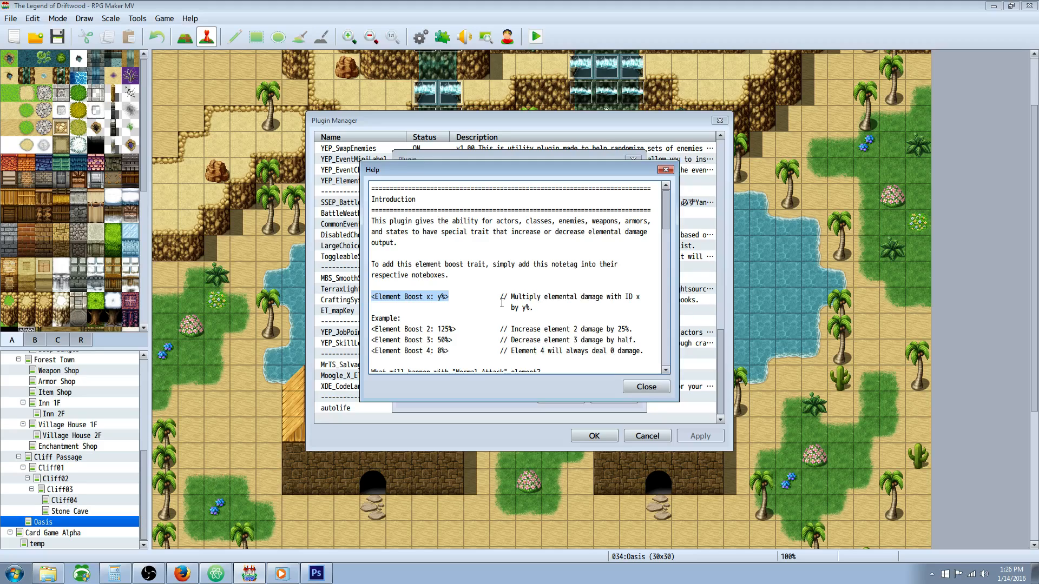
{"action": "mouse_move", "coordinate": [420, 257]}
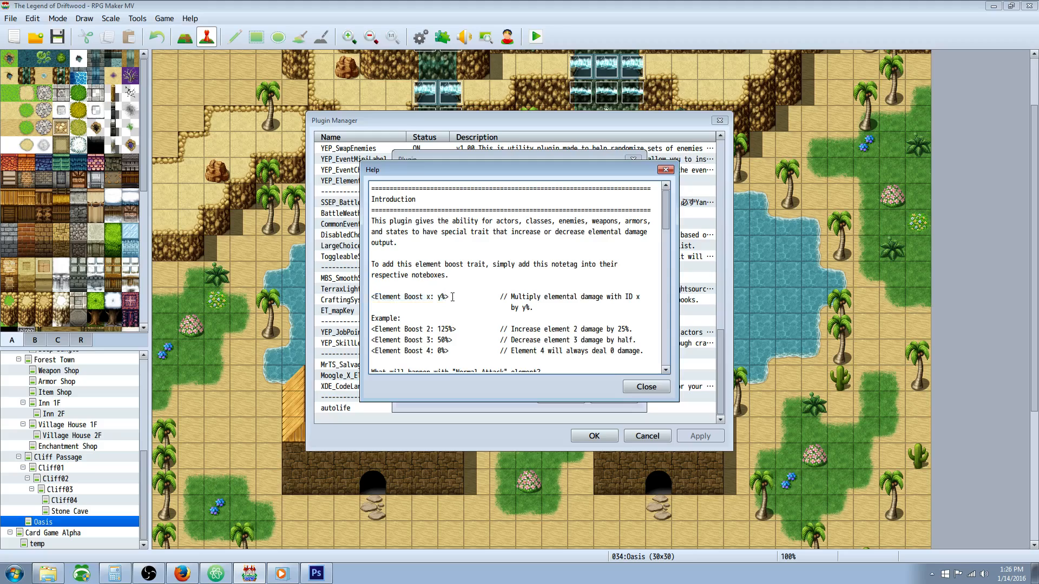
{"action": "double_click", "coordinate": [409, 297]}
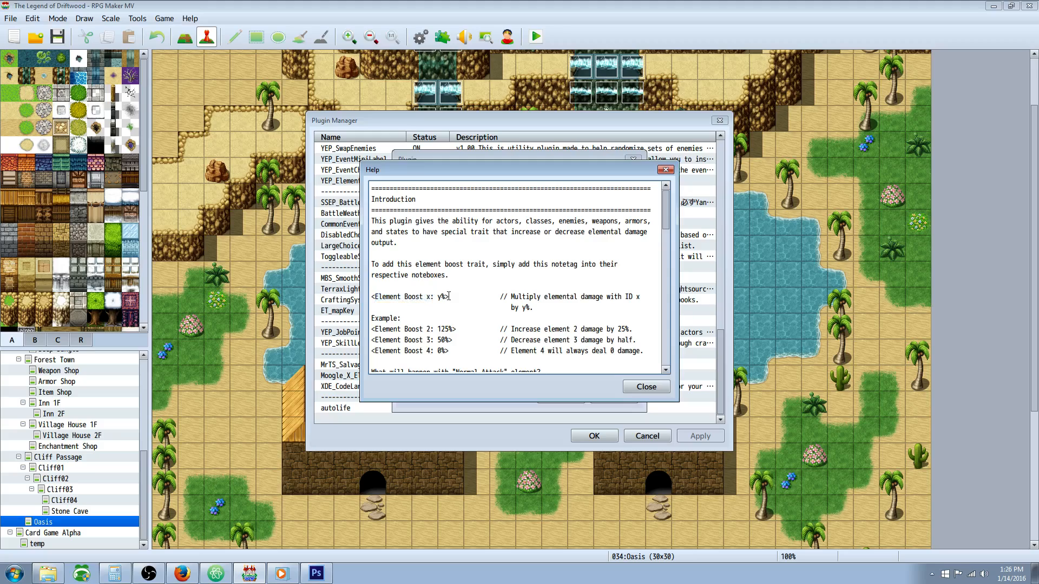
{"action": "double_click", "coordinate": [409, 296]}
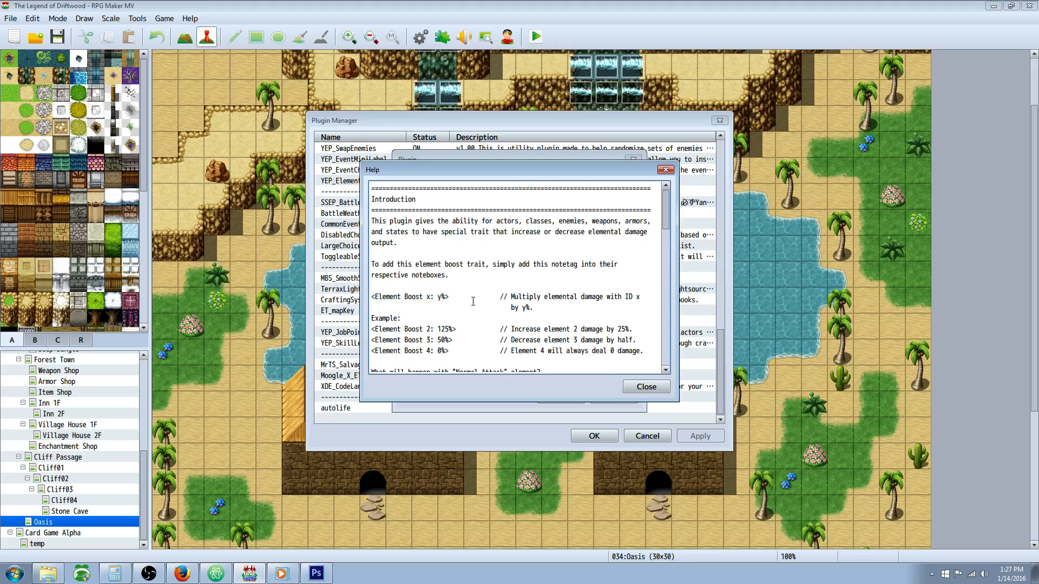
{"action": "double_click", "coordinate": [412, 297]}
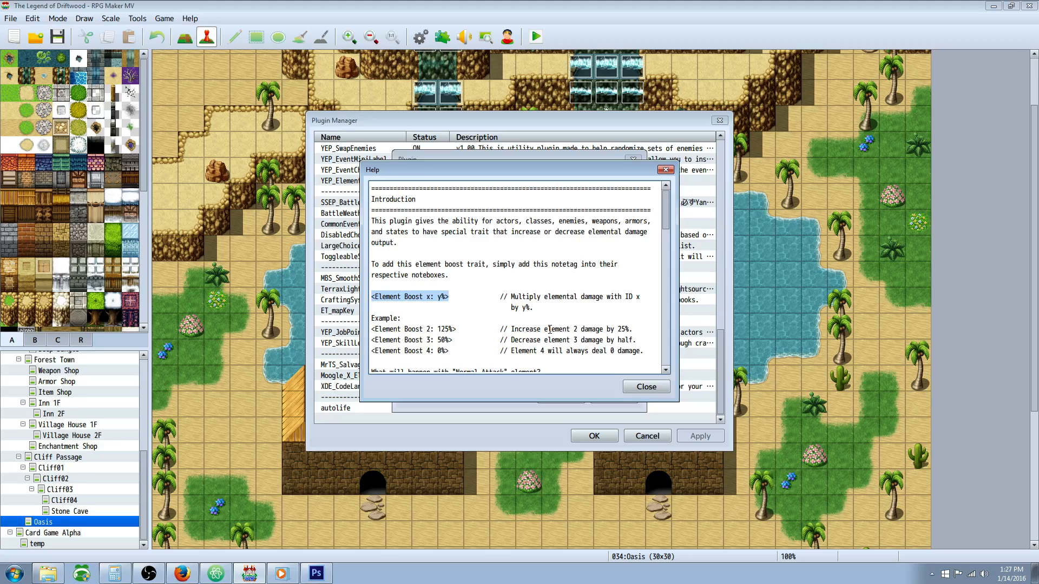
{"action": "mouse_move", "coordinate": [645, 387]}
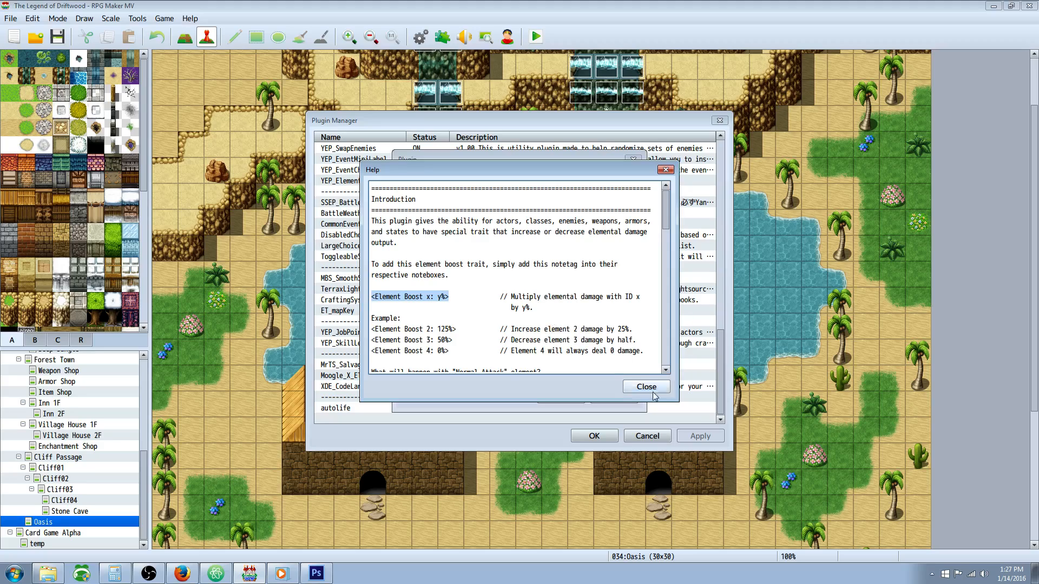
Close the ElementBooster help and settings, then select MBS_SmoothScroll in the list.
{"action": "left_click", "coordinate": [645, 386]}
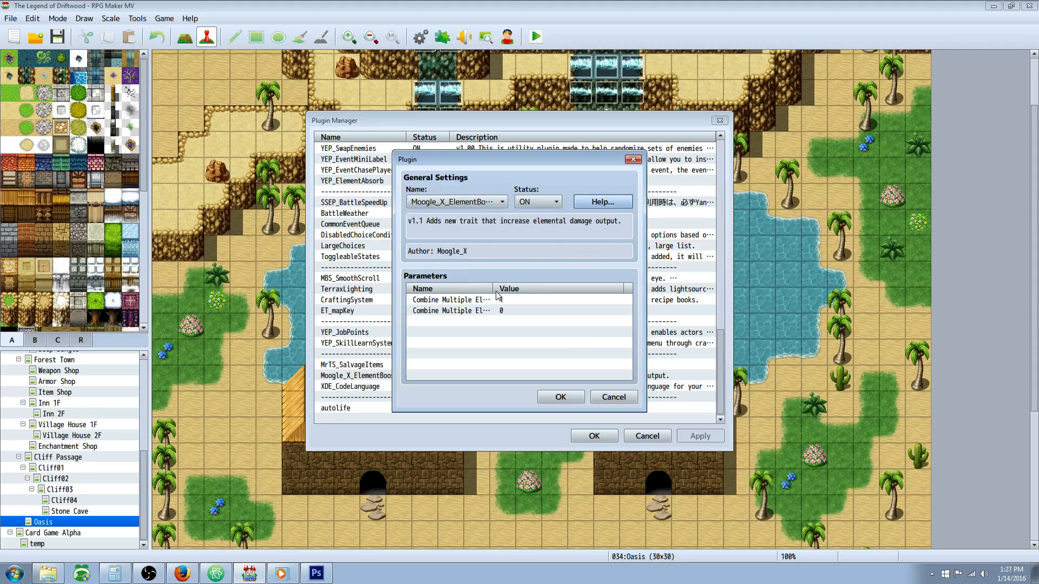
{"action": "mouse_move", "coordinate": [498, 298]}
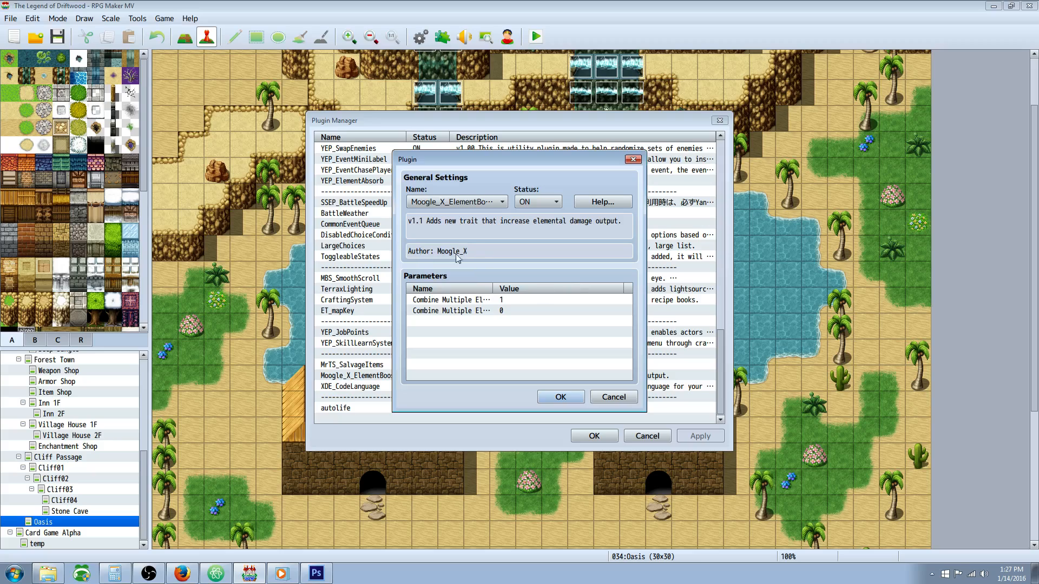
{"action": "left_click", "coordinate": [560, 396]}
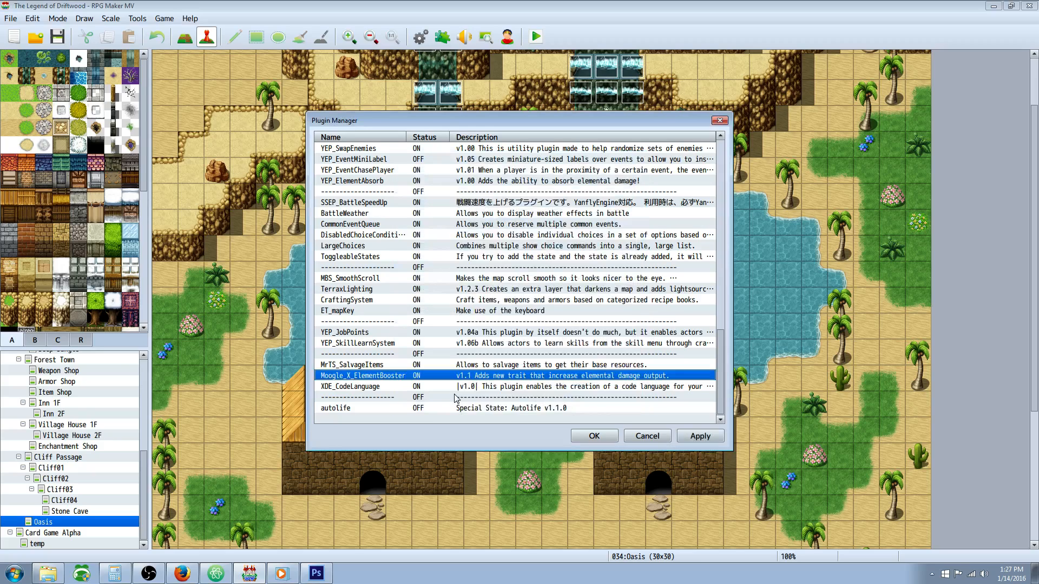
{"action": "left_click", "coordinate": [346, 311]}
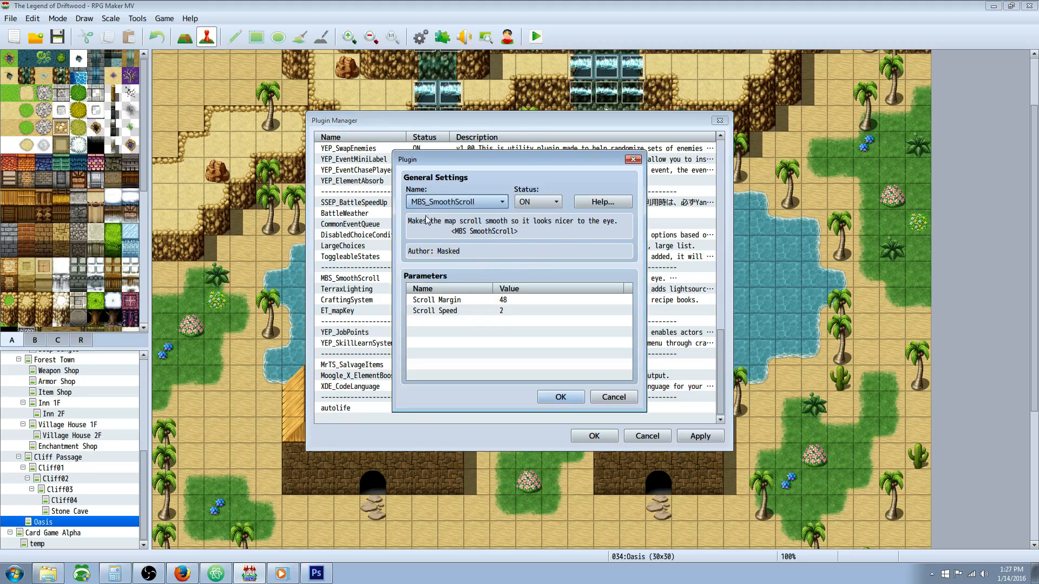
Review MBS_SmoothScroll's help and keep Scroll Margin 48 with Scroll Speed 2.
{"action": "left_click", "coordinate": [601, 201]}
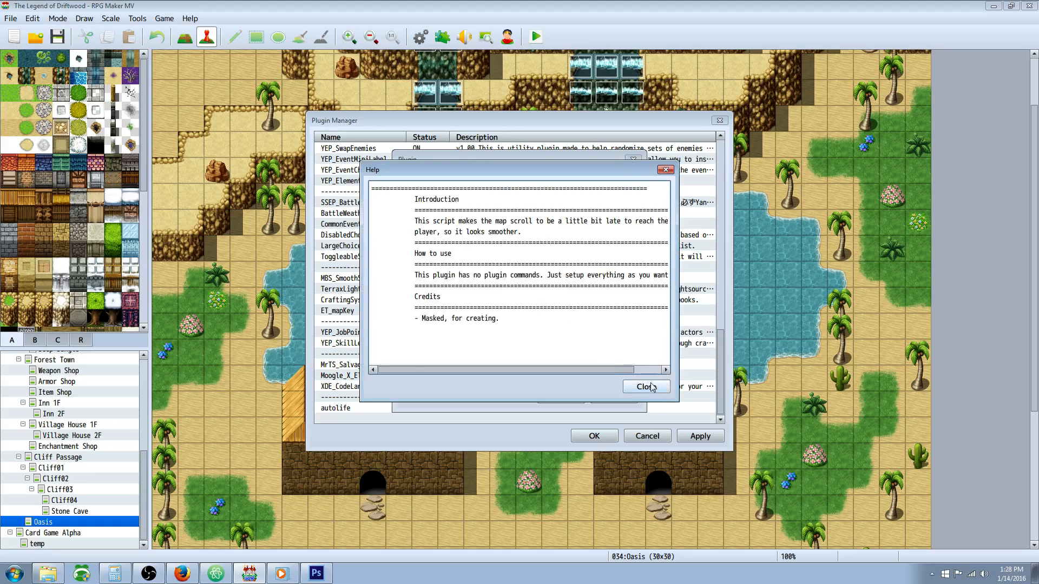
{"action": "left_click", "coordinate": [643, 386]}
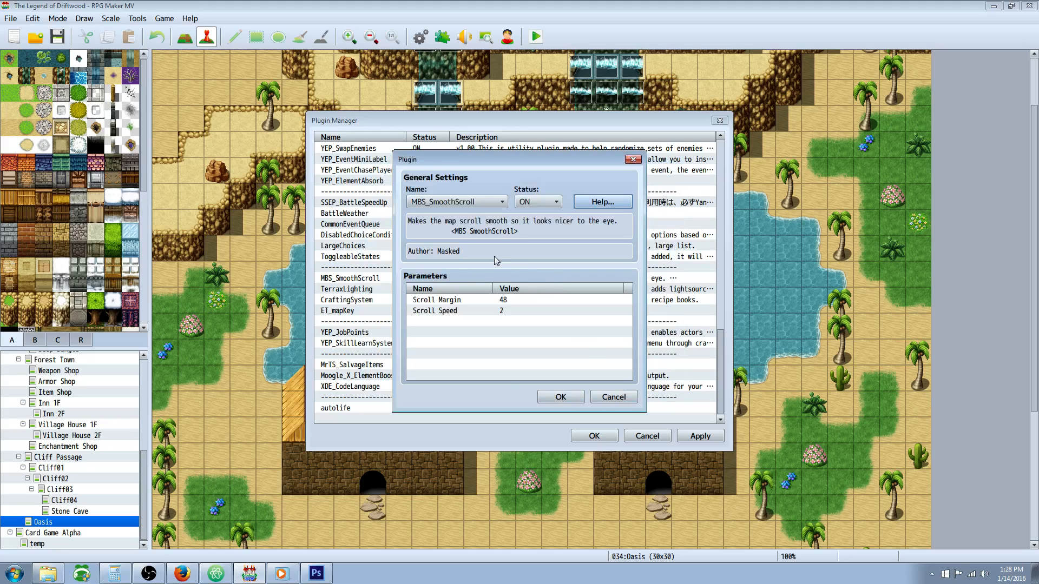
{"action": "mouse_move", "coordinate": [497, 259]}
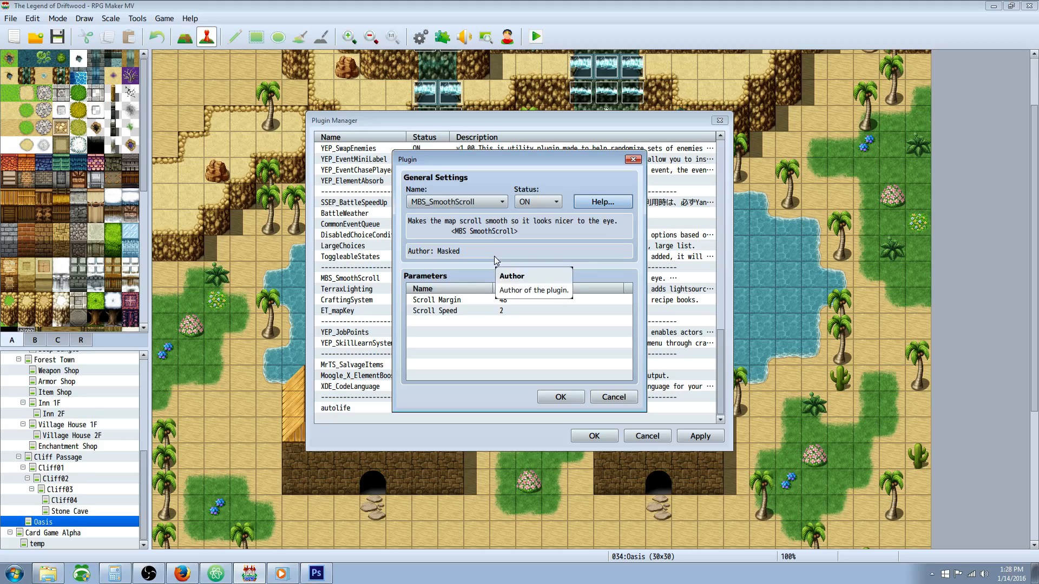
{"action": "double_click", "coordinate": [448, 300]}
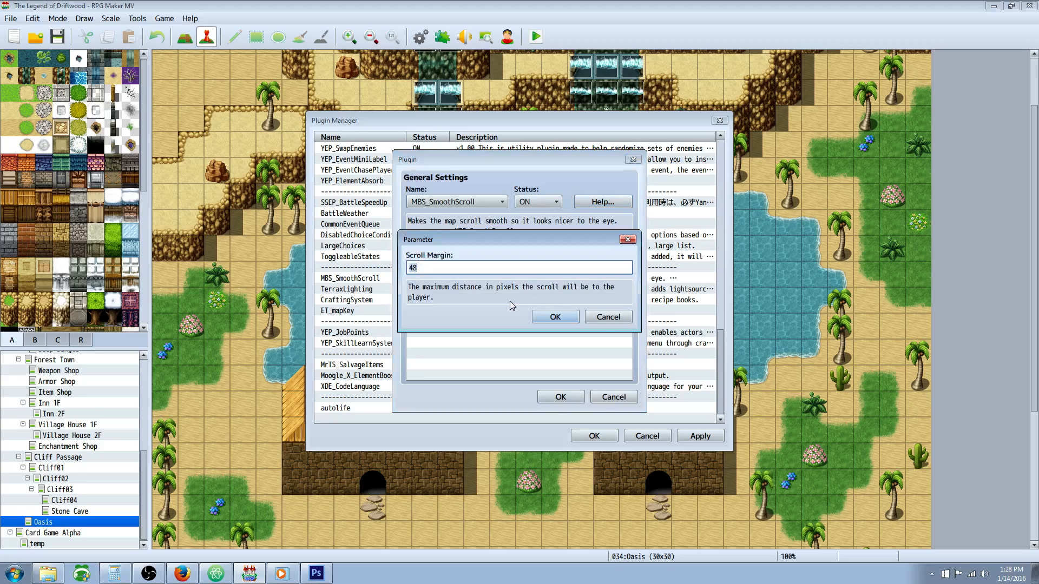
{"action": "left_click", "coordinate": [554, 317]}
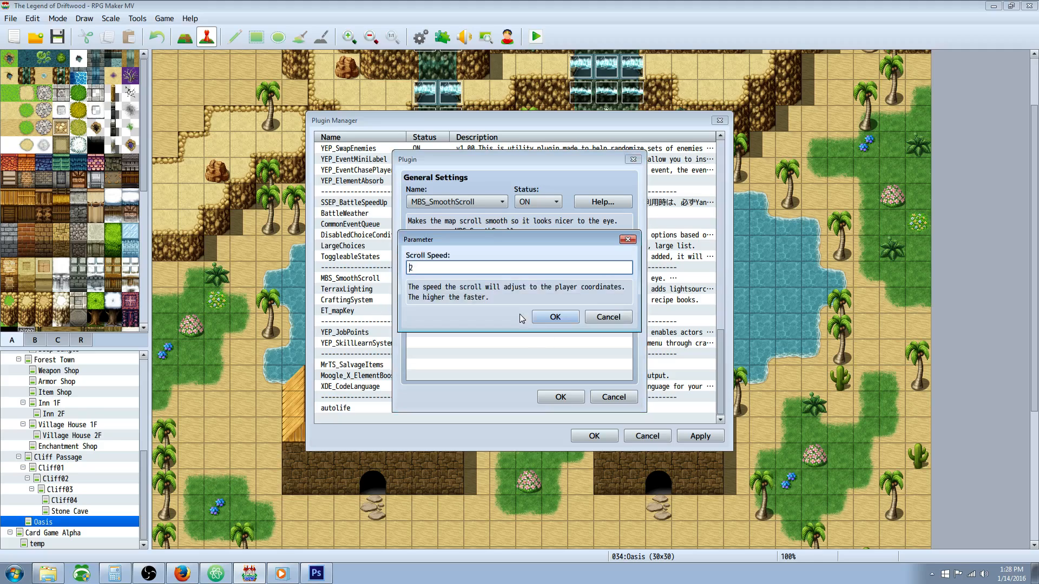
{"action": "left_click", "coordinate": [554, 317]}
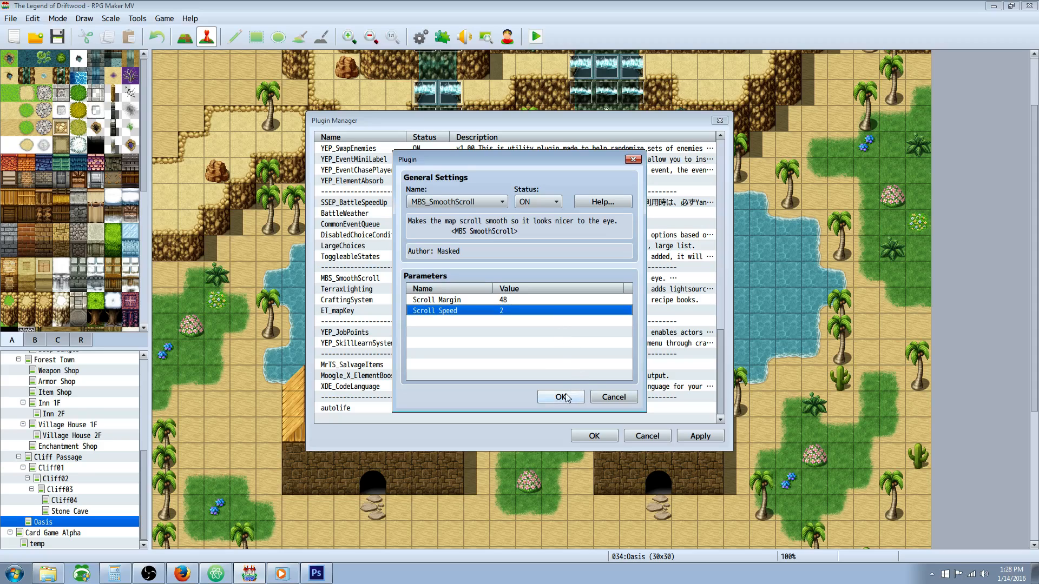
{"action": "left_click", "coordinate": [560, 397]}
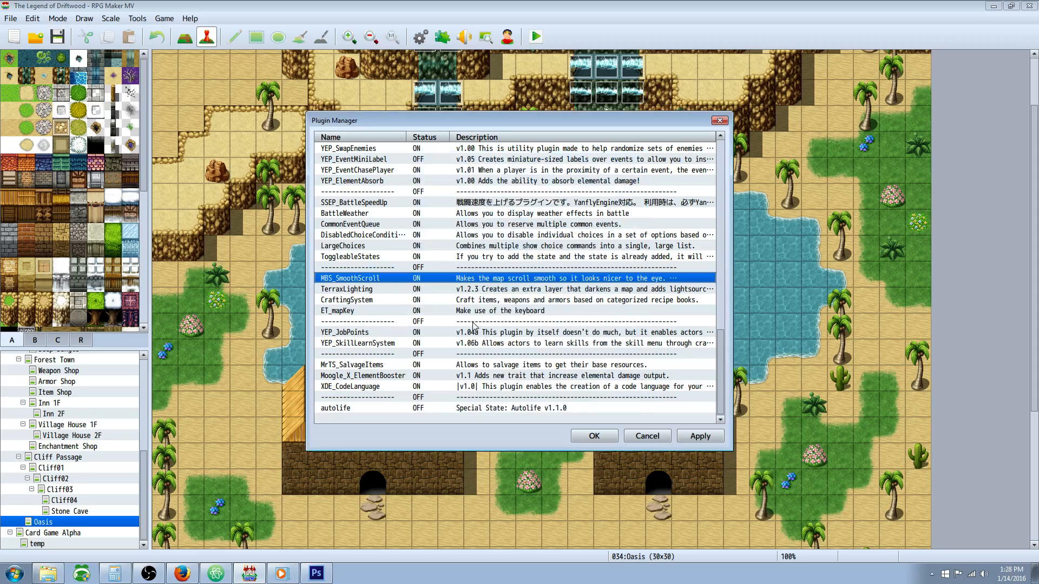
{"action": "mouse_move", "coordinate": [473, 326]}
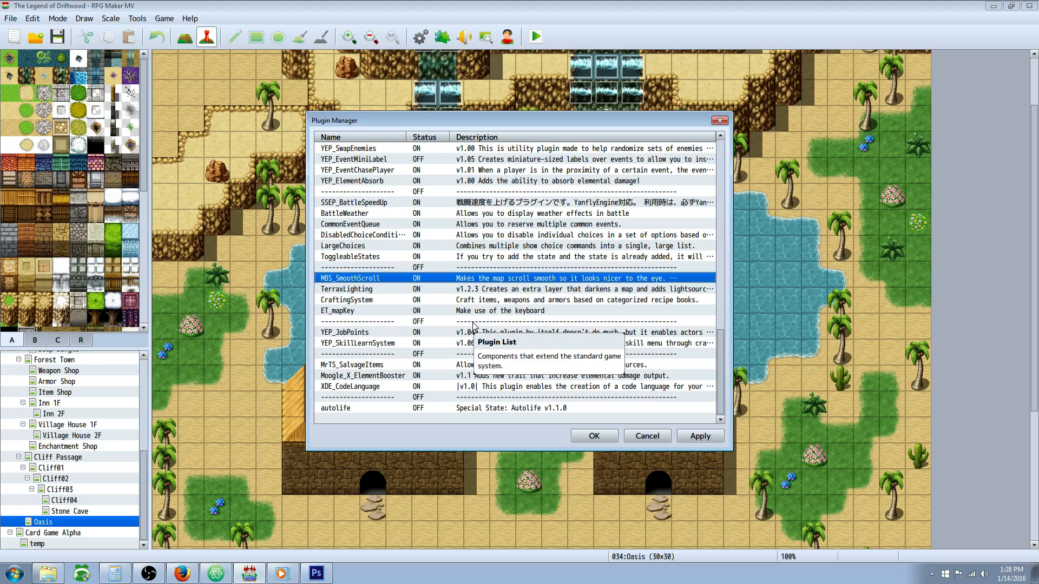
{"action": "mouse_move", "coordinate": [381, 278]}
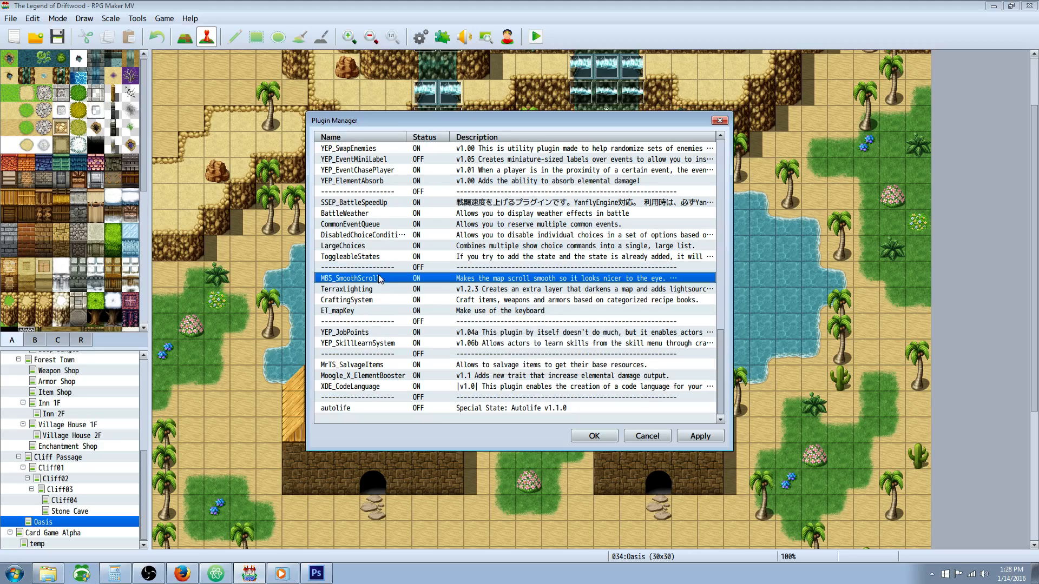
Recheck the MBS_SmoothScroll settings once more and return to the plugin list.
{"action": "double_click", "coordinate": [350, 279]}
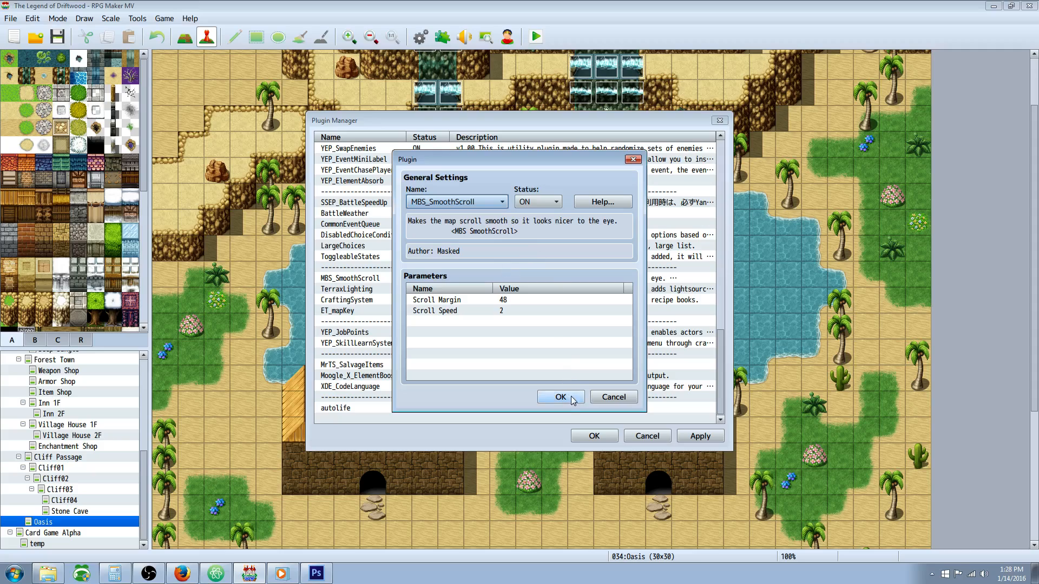
{"action": "left_click", "coordinate": [559, 397]}
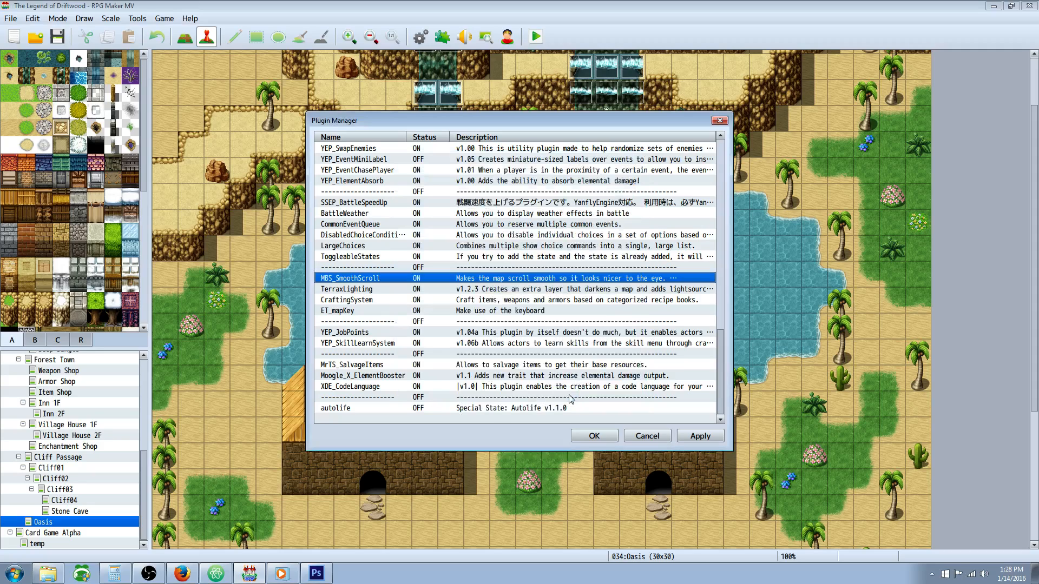
{"action": "mouse_move", "coordinate": [572, 399]}
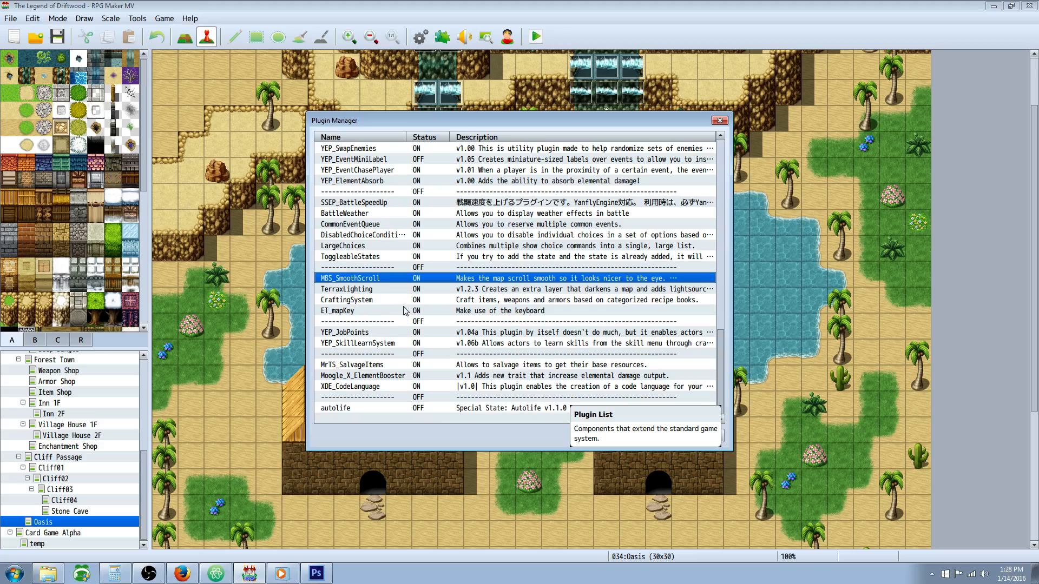
{"action": "left_click", "coordinate": [346, 289]}
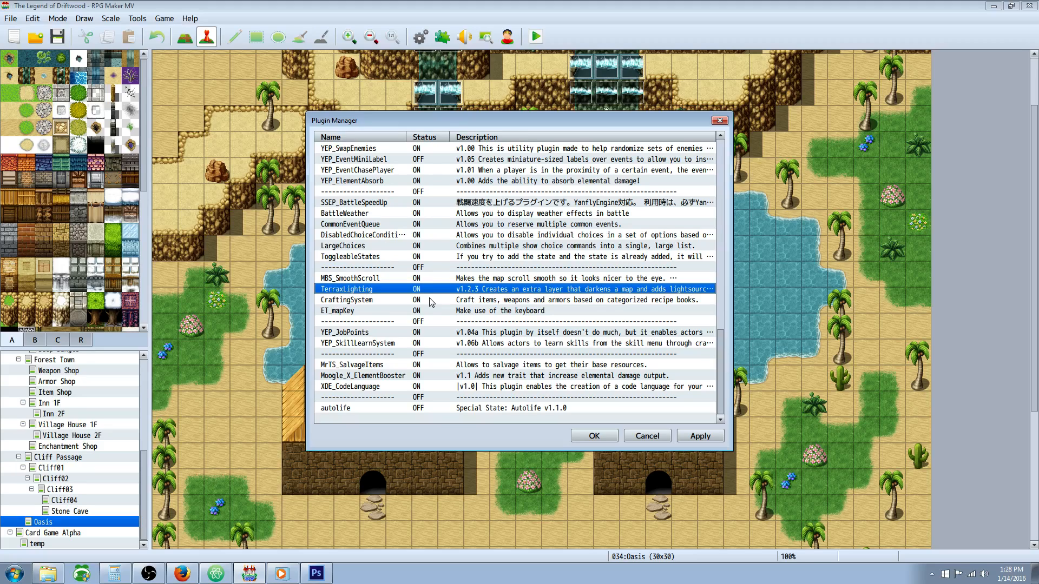
{"action": "mouse_move", "coordinate": [517, 369]}
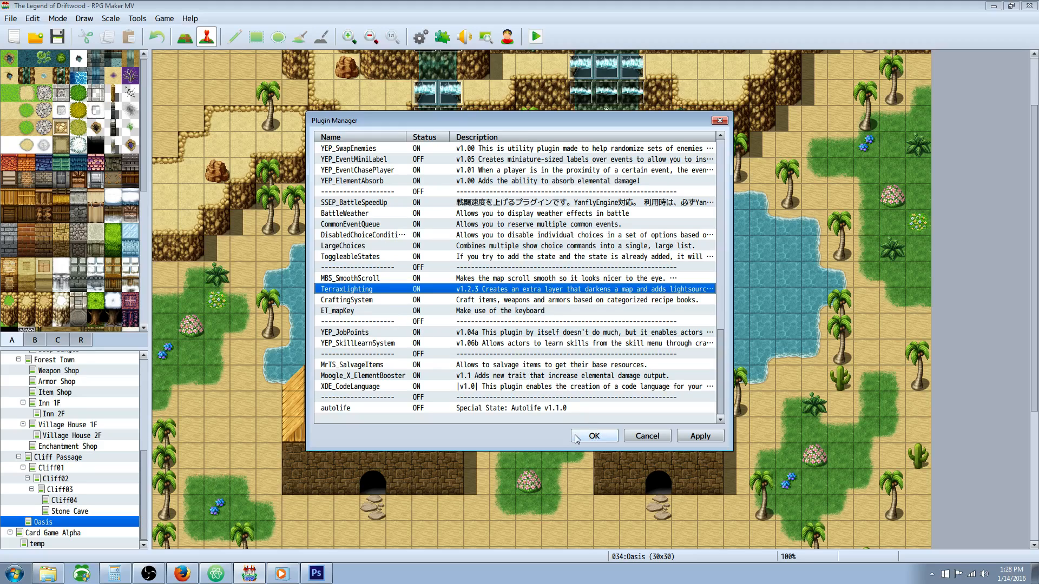
{"action": "mouse_move", "coordinate": [593, 436]}
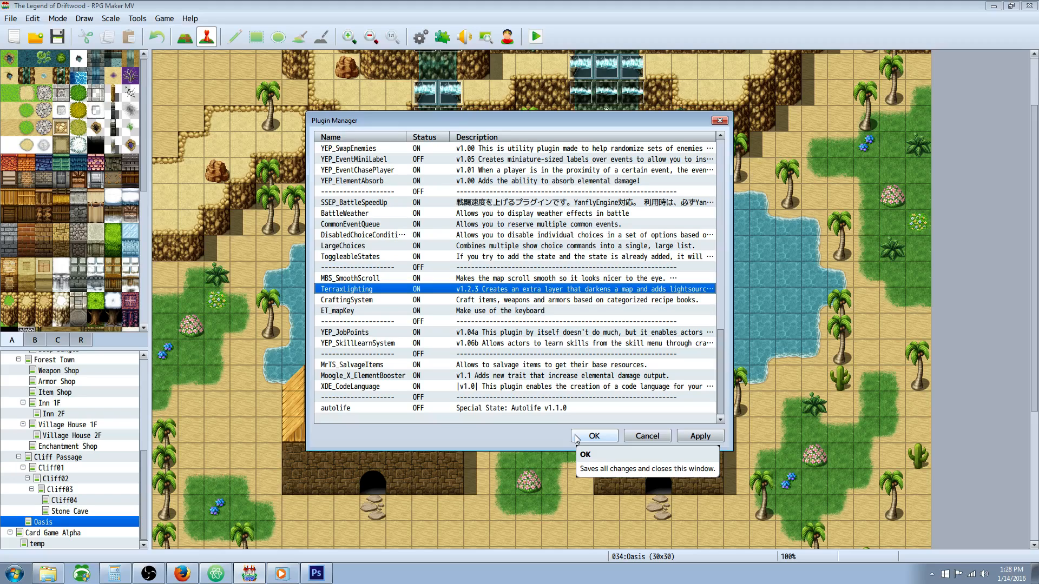
{"action": "mouse_move", "coordinate": [495, 292]}
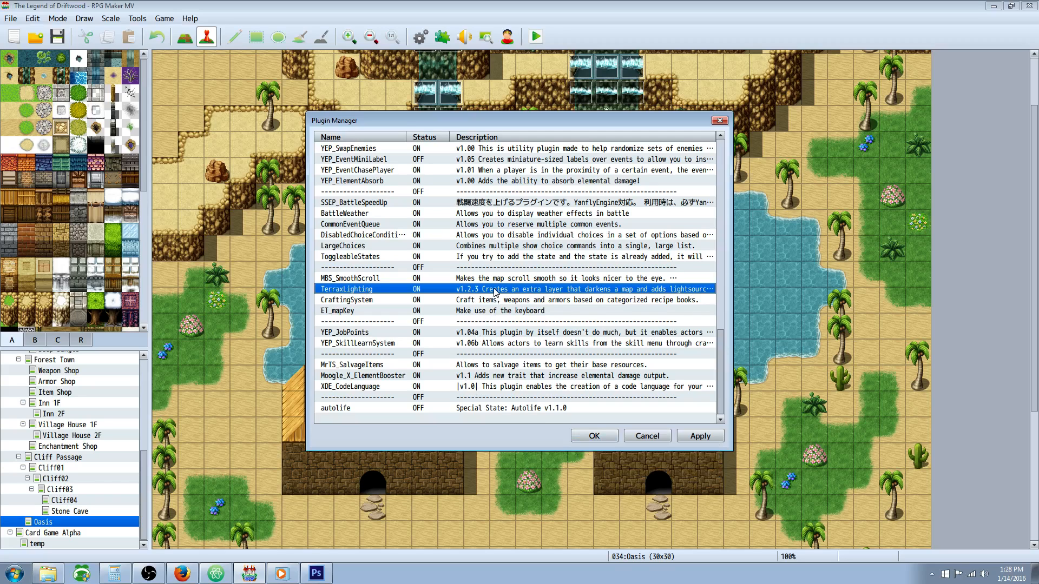
{"action": "mouse_move", "coordinate": [494, 292]}
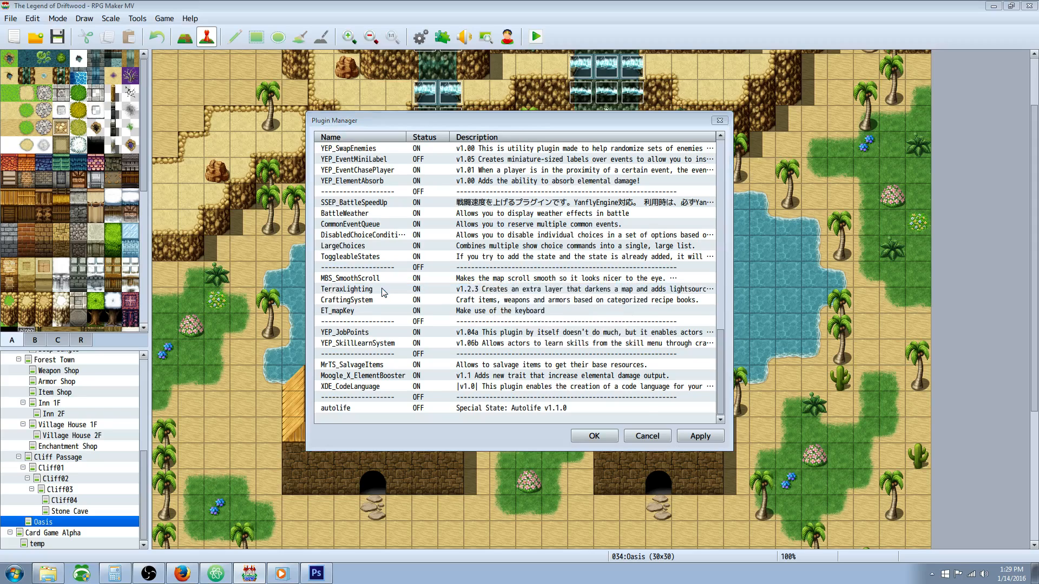
{"action": "double_click", "coordinate": [346, 289]}
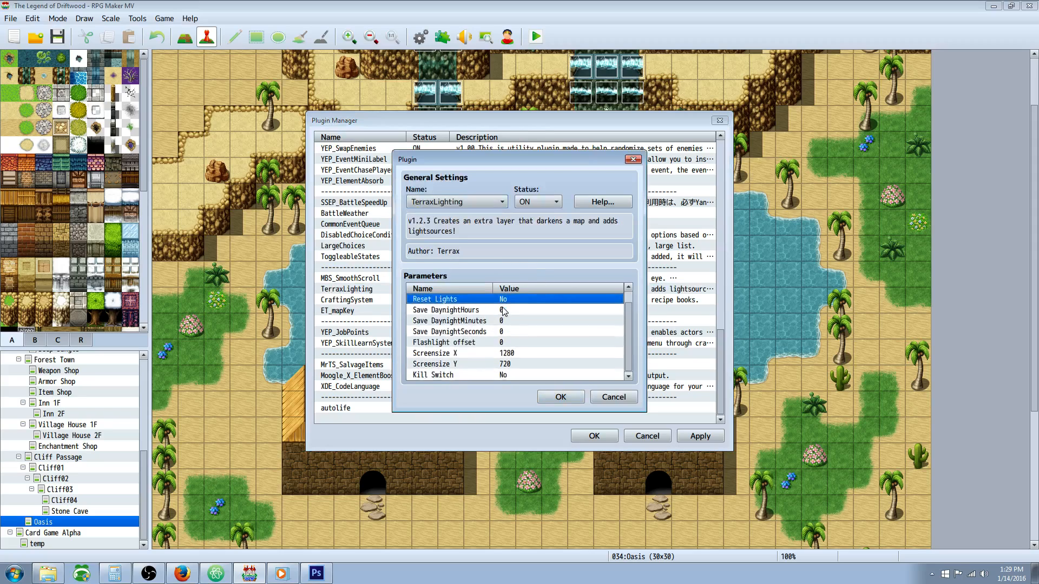
{"action": "scroll", "scroll_direction": "up", "scroll_amount": 3}
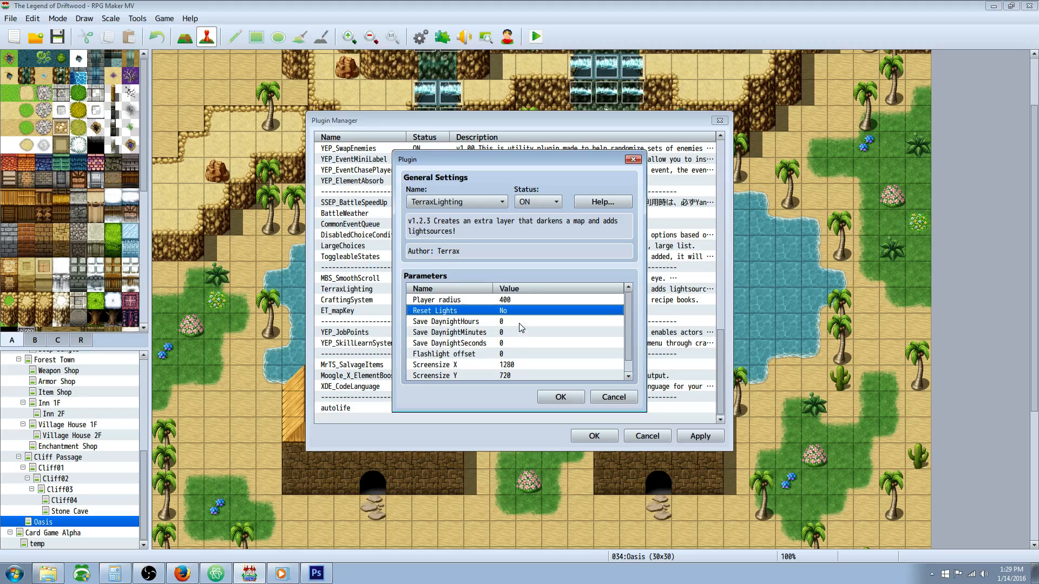
{"action": "left_click", "coordinate": [448, 300]}
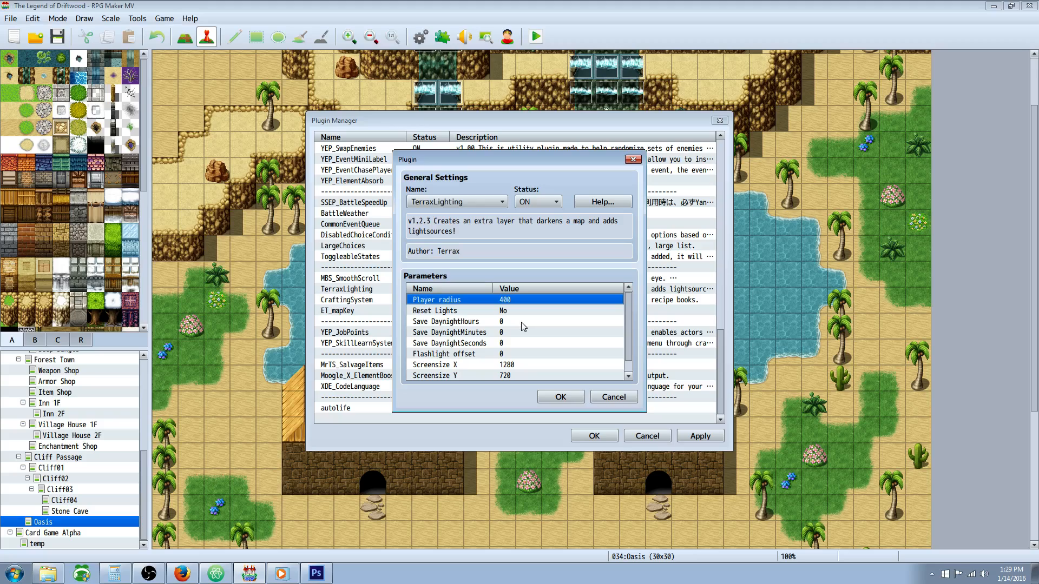
{"action": "mouse_move", "coordinate": [516, 341]}
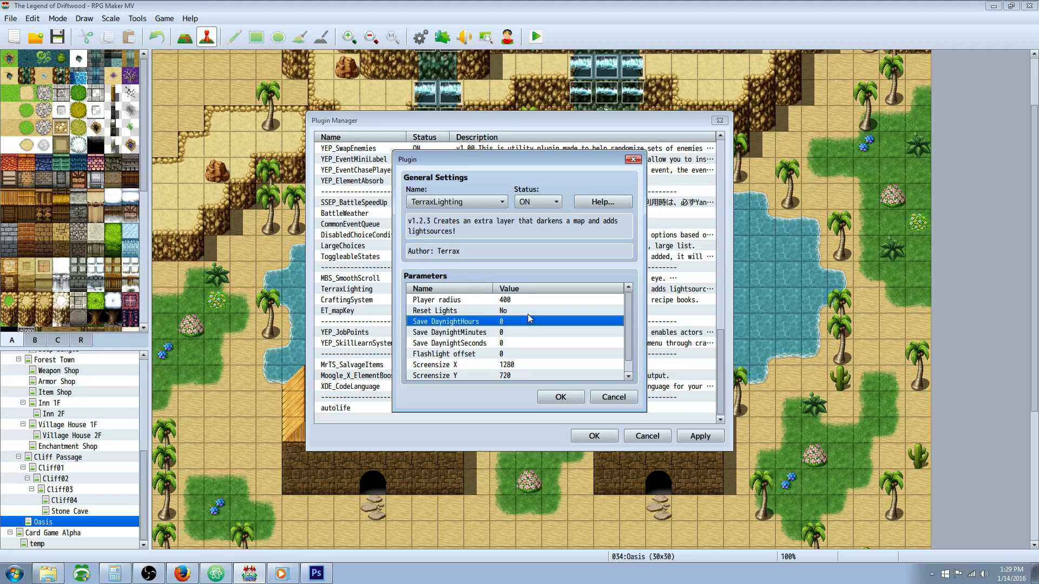
{"action": "mouse_move", "coordinate": [513, 324]}
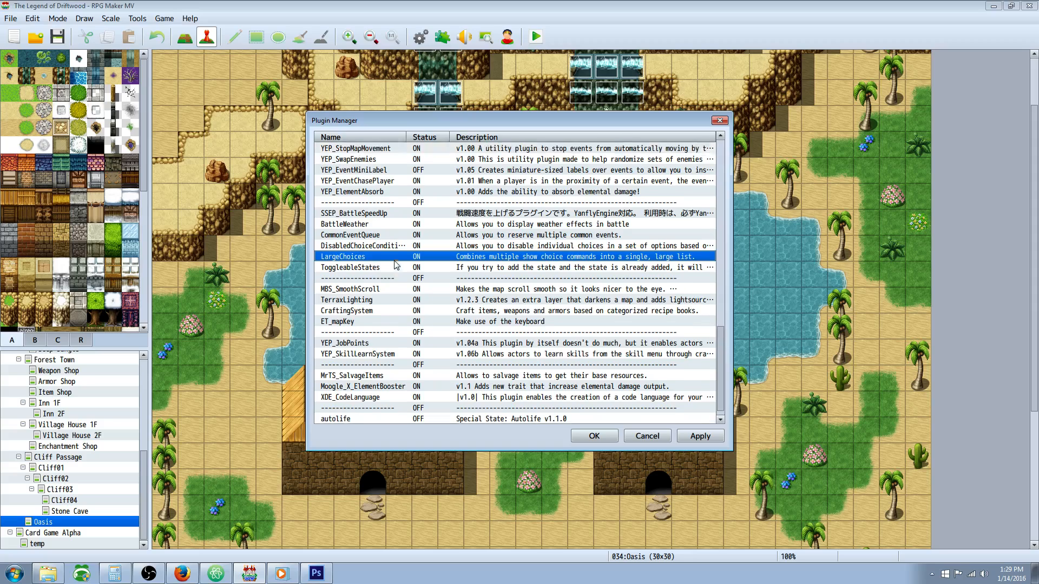
View the LargeChoices plugin's settings and help, which have no parameters.
{"action": "double_click", "coordinate": [343, 257]}
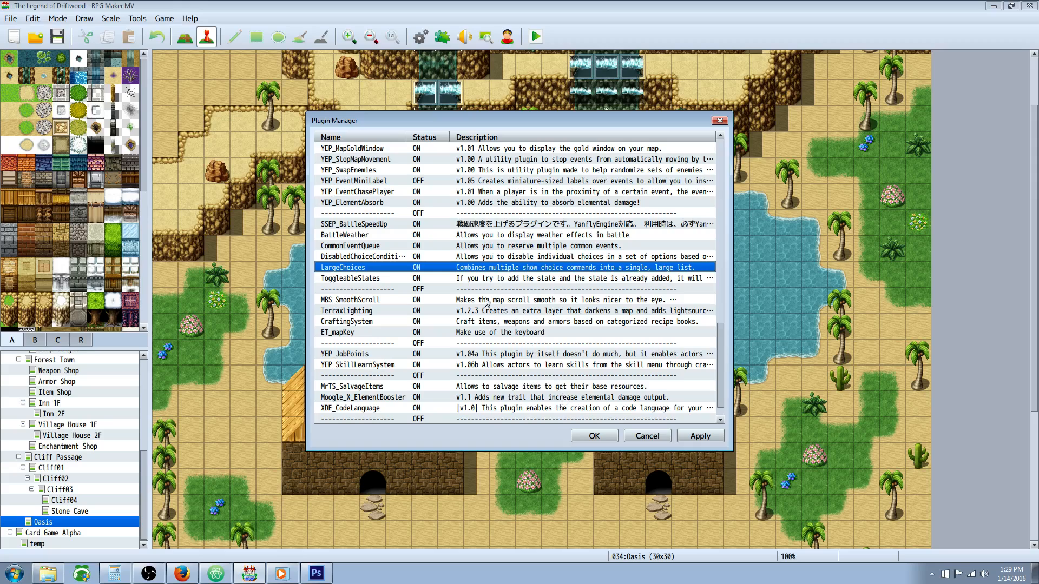
{"action": "double_click", "coordinate": [343, 268]}
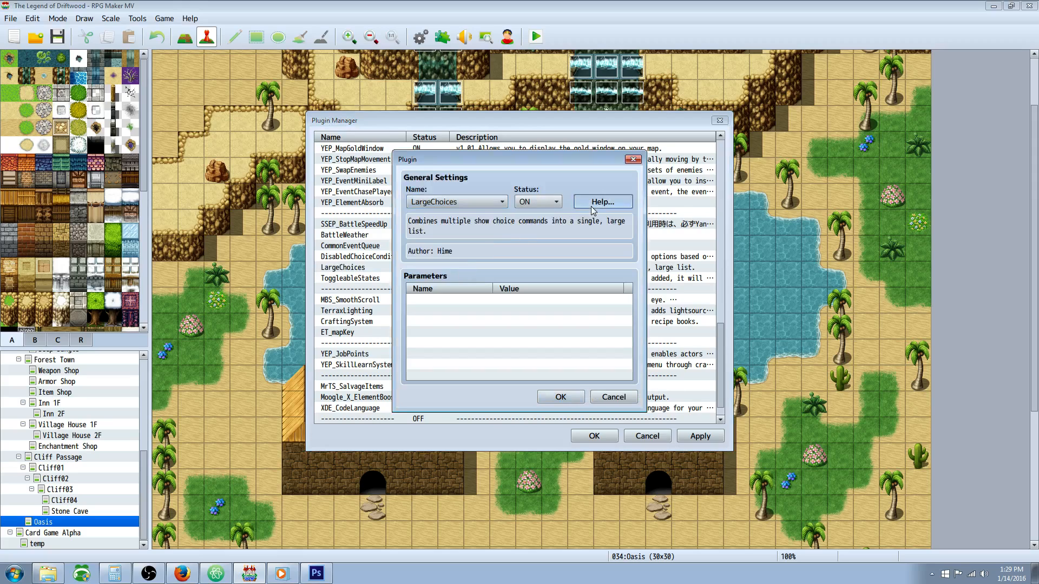
{"action": "left_click", "coordinate": [602, 202]}
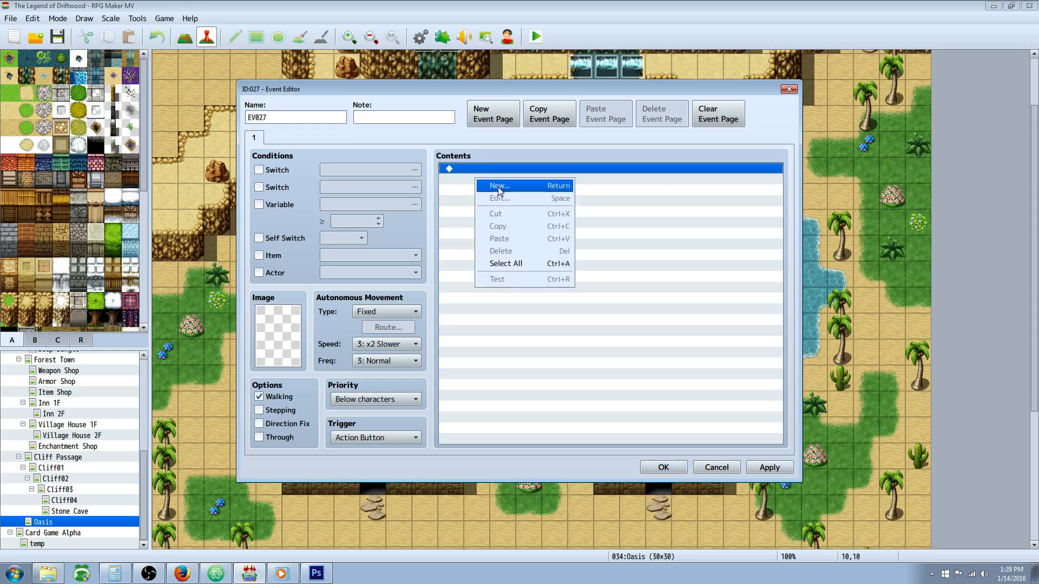
Insert a Show Choices command for event EV027 with options Yes, No, 1, 2, 3, 4.
{"action": "left_click", "coordinate": [498, 186]}
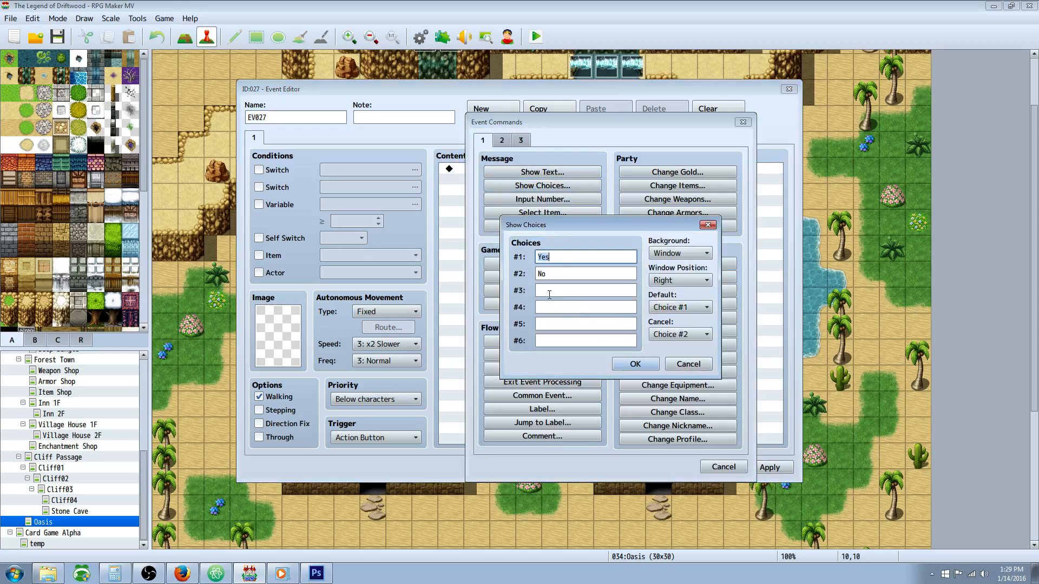
{"action": "mouse_move", "coordinate": [534, 297]}
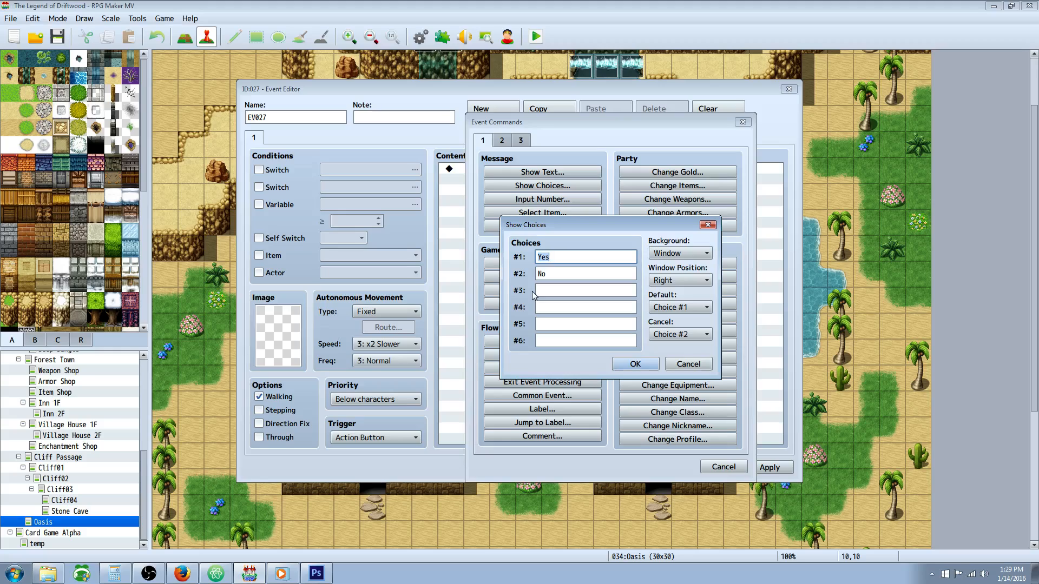
{"action": "mouse_move", "coordinate": [518, 364]}
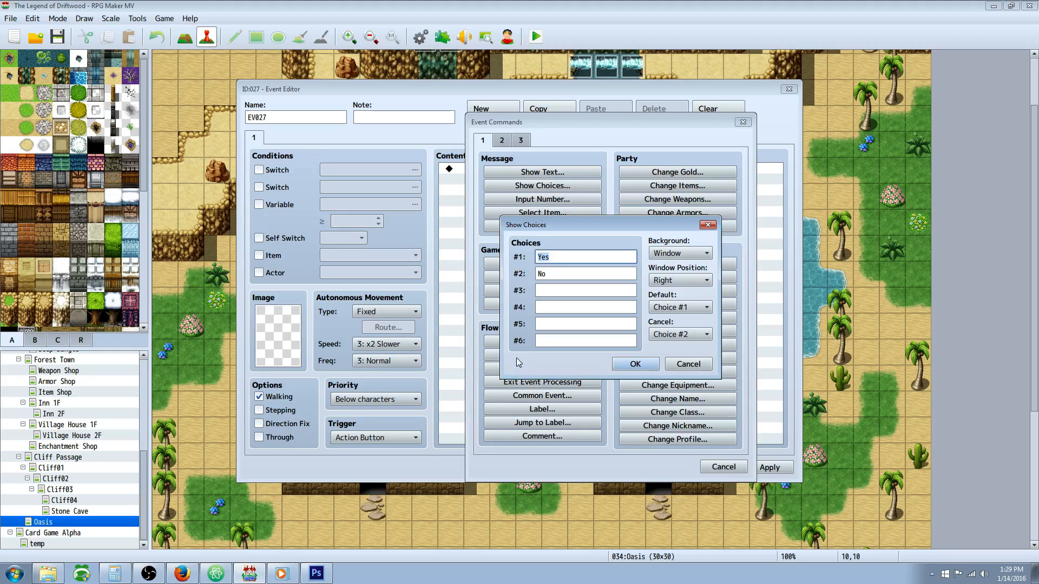
{"action": "mouse_move", "coordinate": [690, 275]}
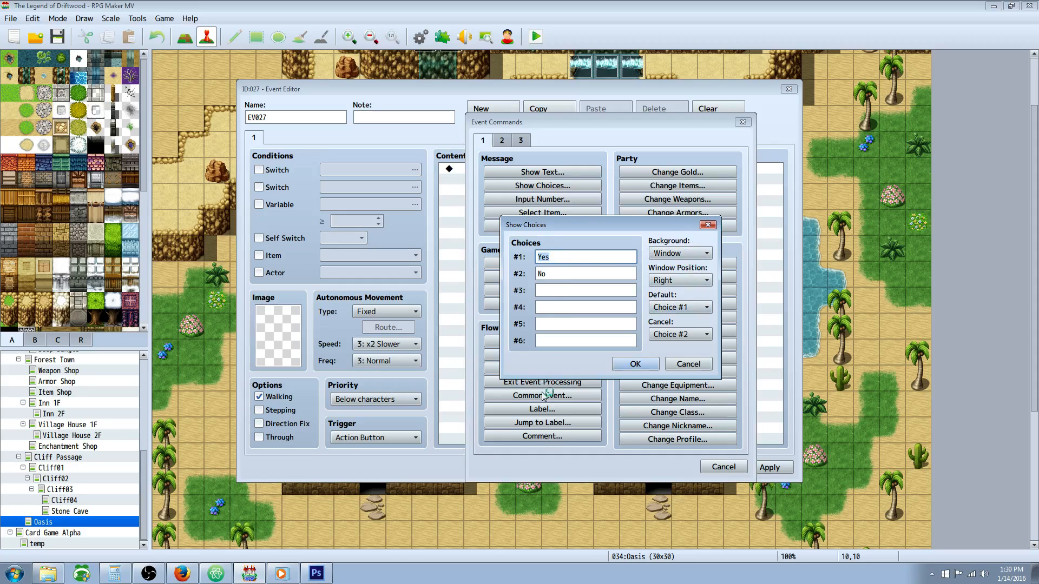
{"action": "mouse_move", "coordinate": [622, 378]}
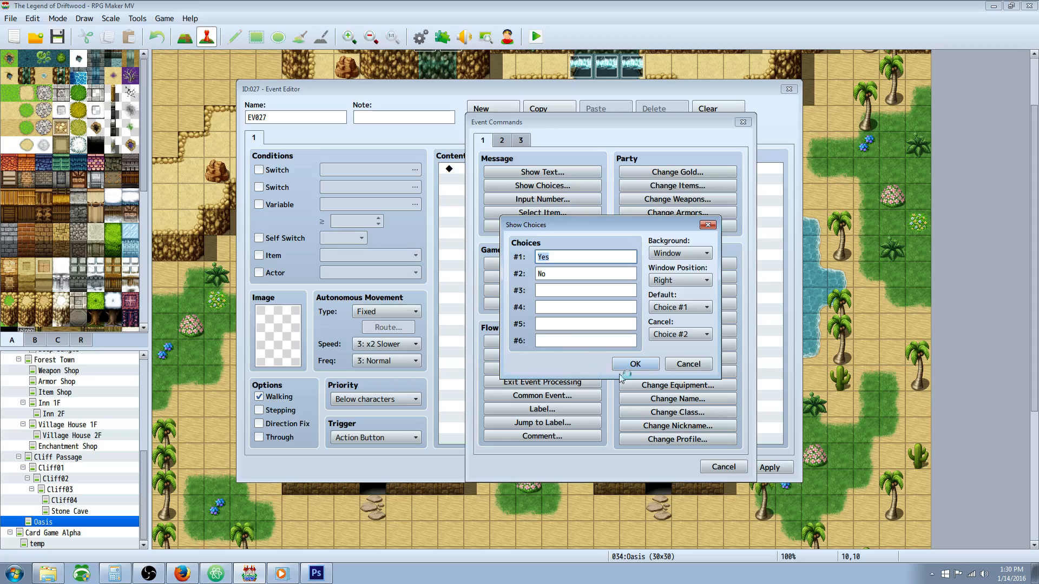
{"action": "left_click", "coordinate": [634, 363]}
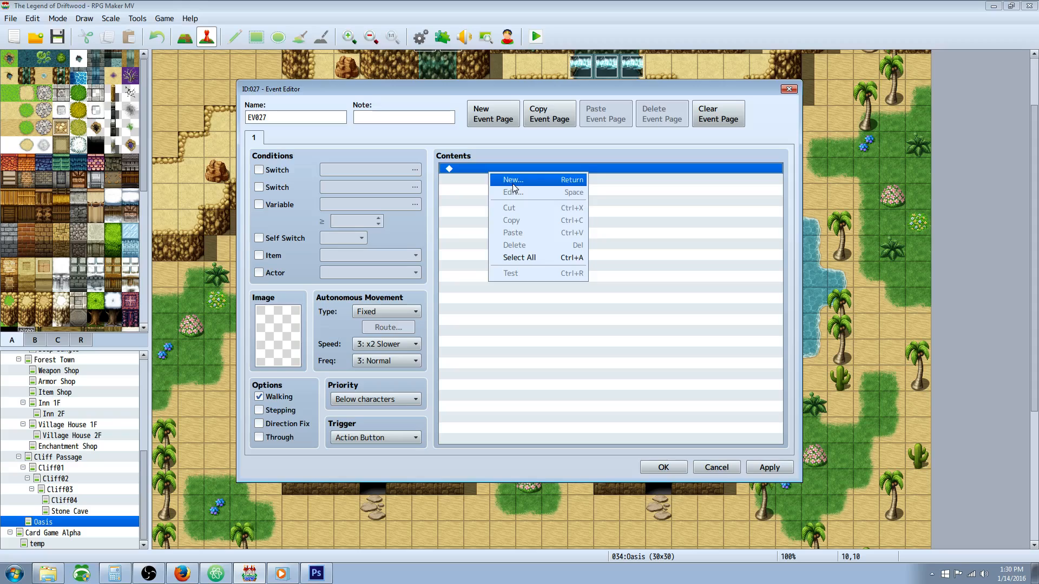
{"action": "left_click", "coordinate": [512, 180]}
{"action": "type", "text": "5"}
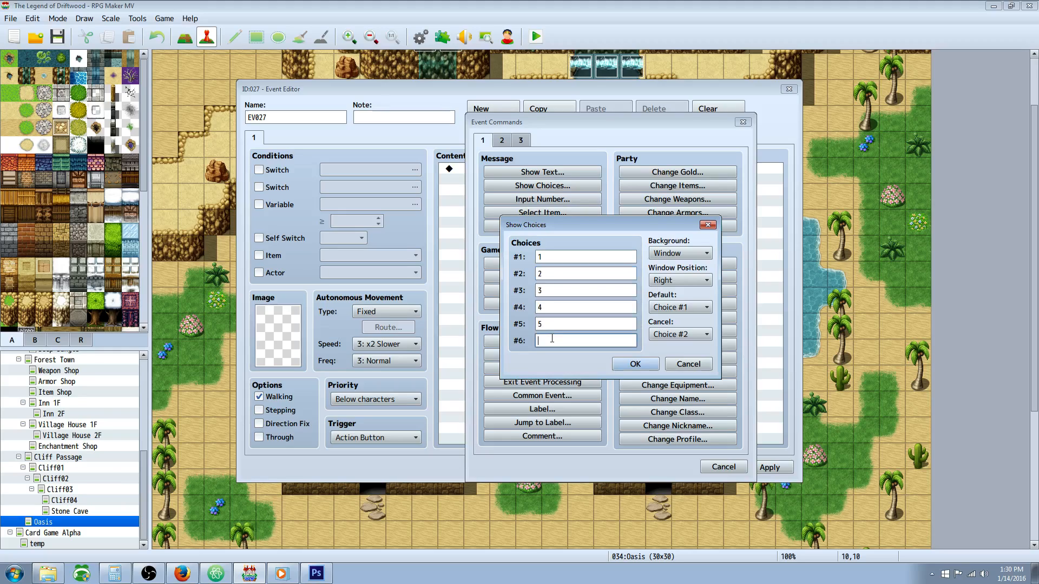
{"action": "type", "text": "more"}
{"action": "type", "text": "4"}
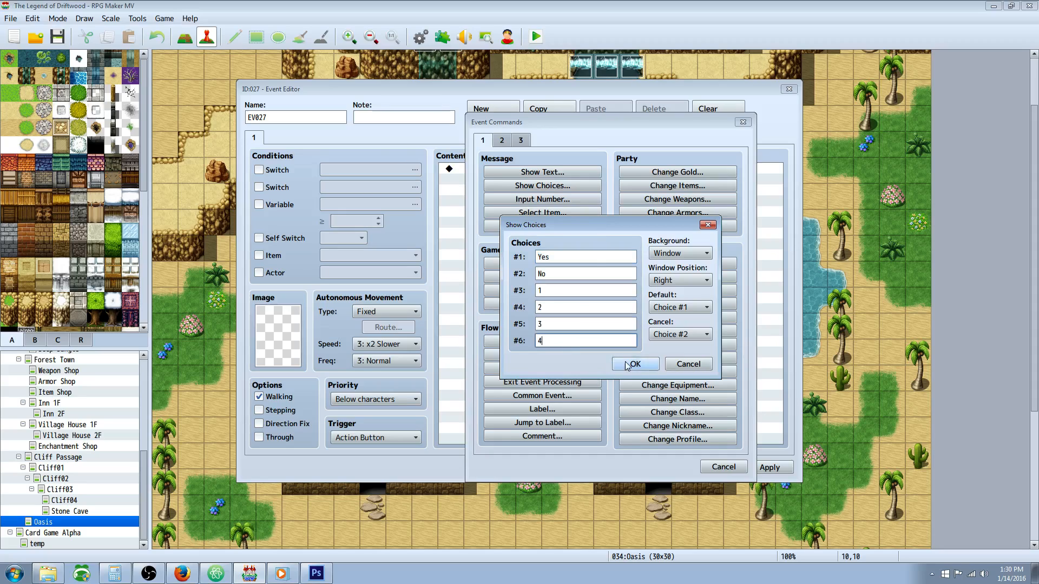
Confirm the first choice list and add a second one with 7, 8, 9, 0, -.
{"action": "left_click", "coordinate": [634, 365]}
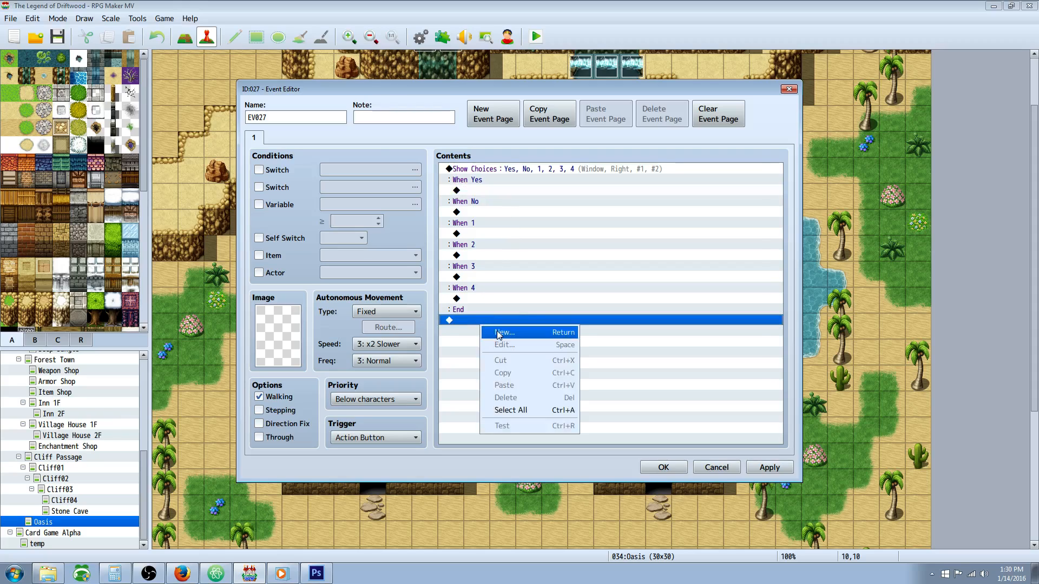
{"action": "left_click", "coordinate": [503, 333]}
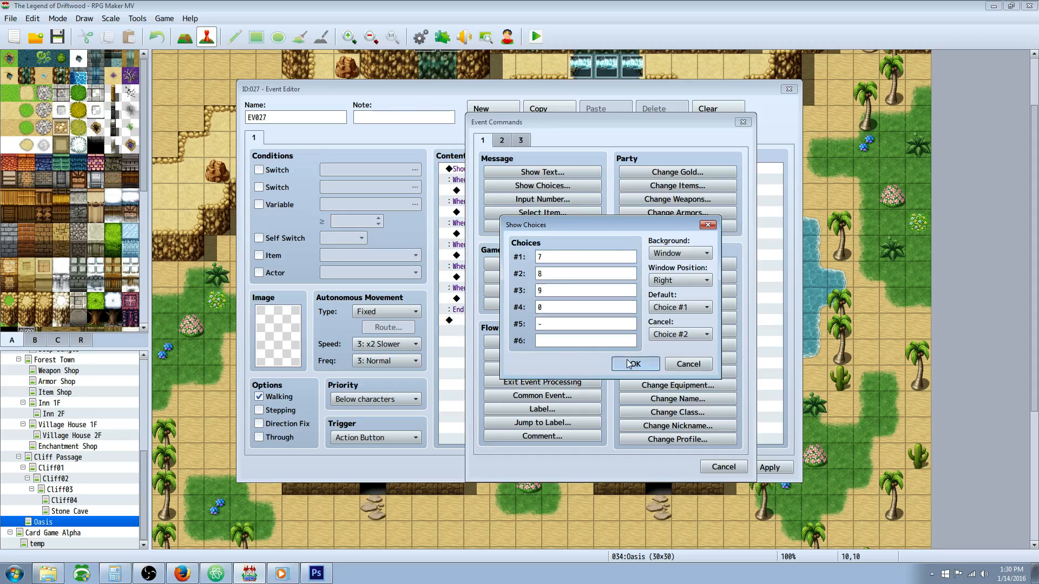
{"action": "left_click", "coordinate": [634, 364]}
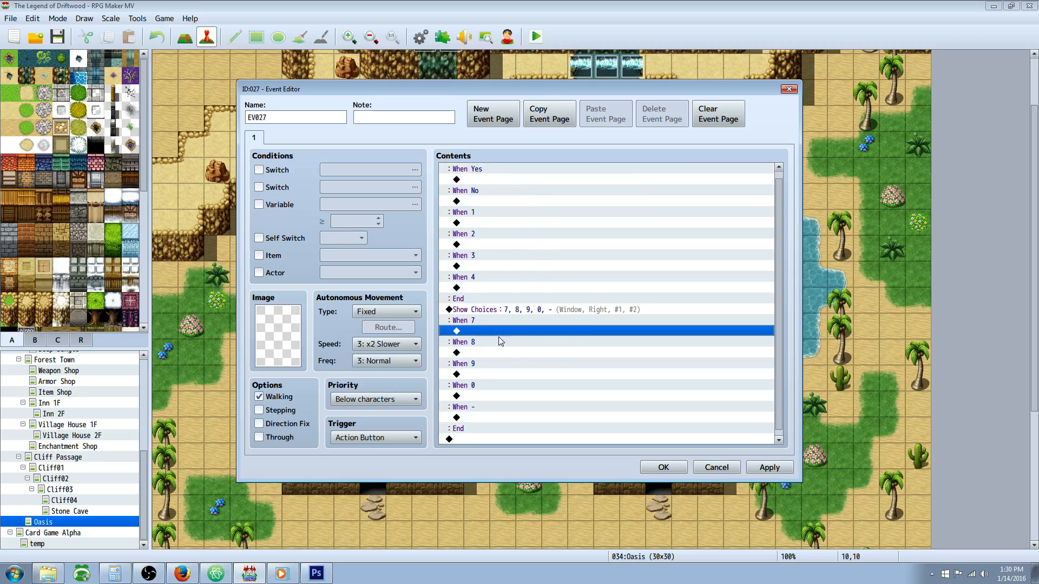
{"action": "mouse_move", "coordinate": [493, 110]}
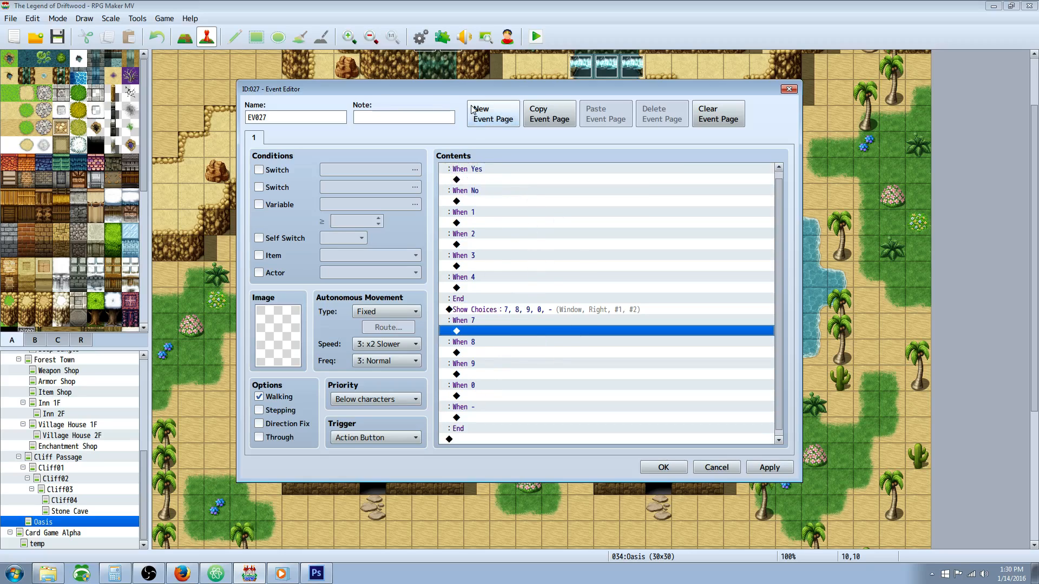
Select both choice blocks and close the event editor.
{"action": "left_click", "coordinate": [550, 168]}
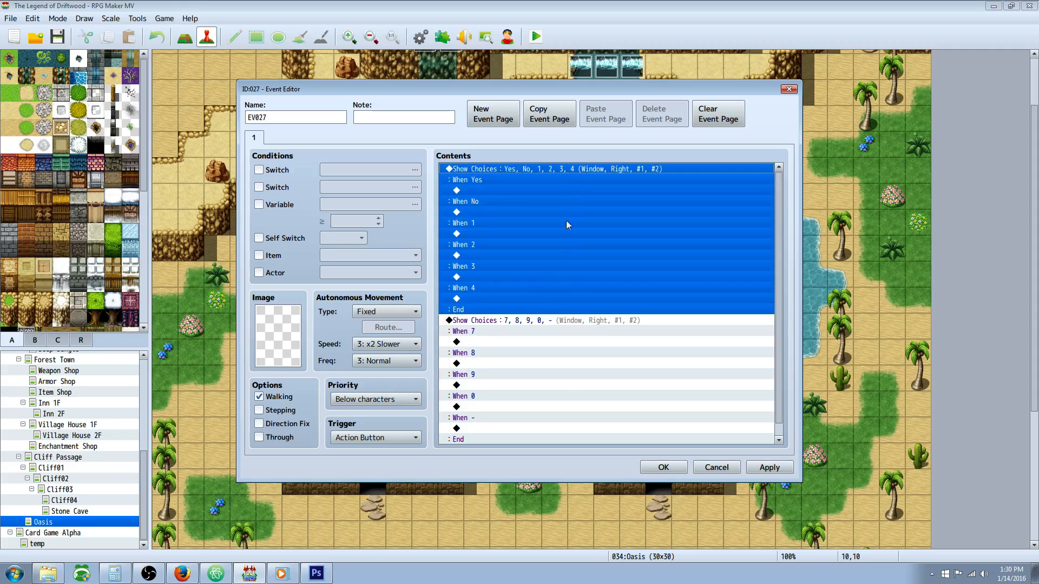
{"action": "mouse_move", "coordinate": [541, 317]}
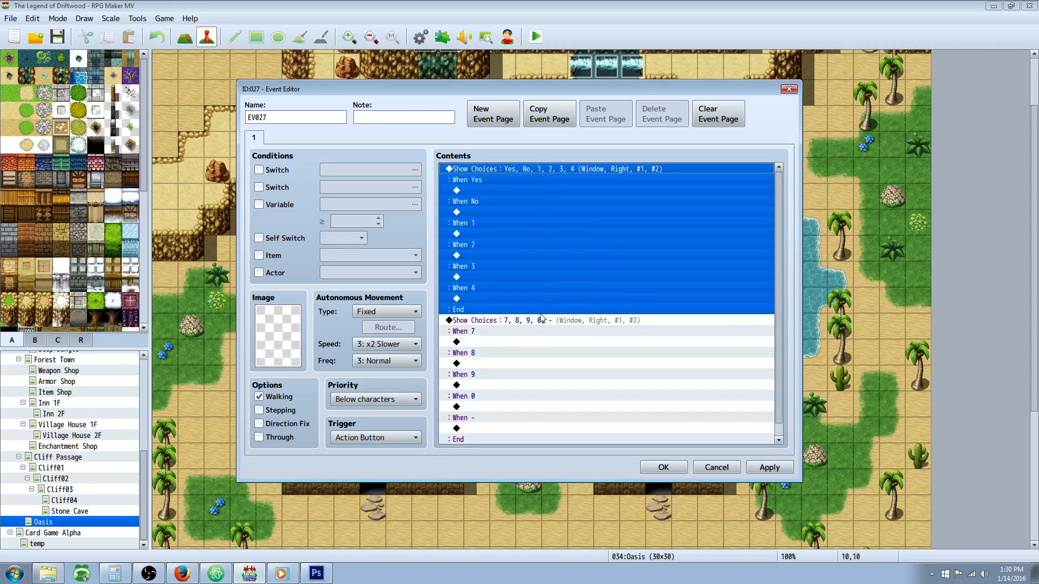
{"action": "left_click", "coordinate": [544, 320]}
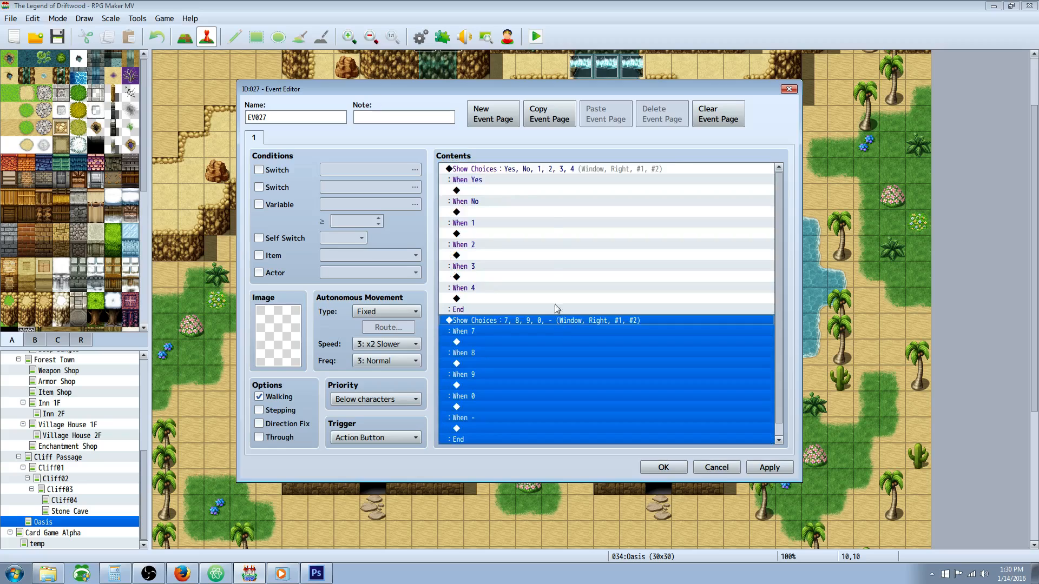
{"action": "mouse_move", "coordinate": [541, 314]}
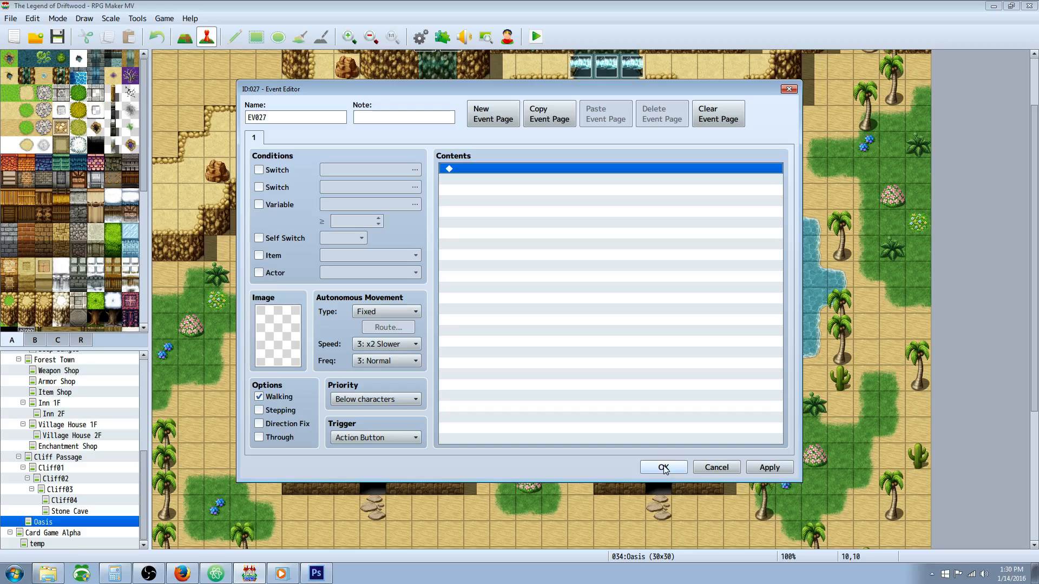
{"action": "left_click", "coordinate": [662, 467]}
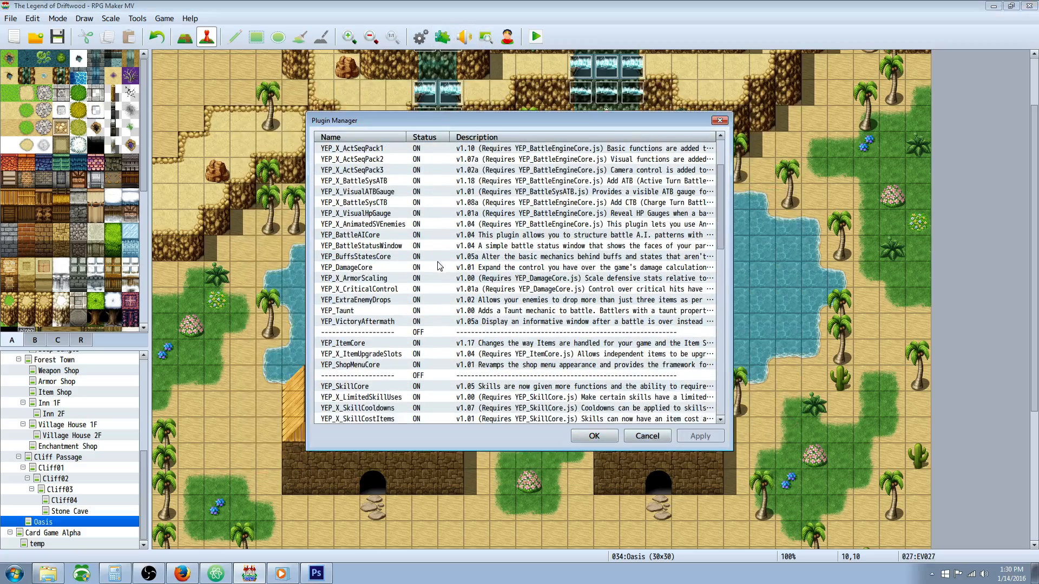
Bring up SSEP_BattleSpeedUp's settings showing Battle Speed Default 1 and Boost 2.
{"action": "scroll", "scroll_direction": "down", "scroll_amount": 3}
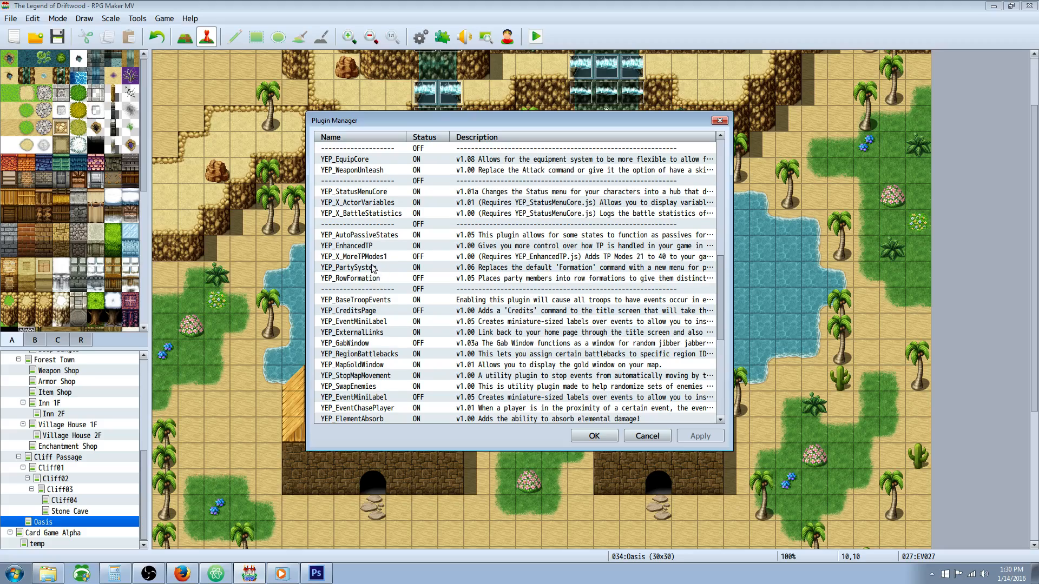
{"action": "scroll", "scroll_direction": "down", "scroll_amount": 3}
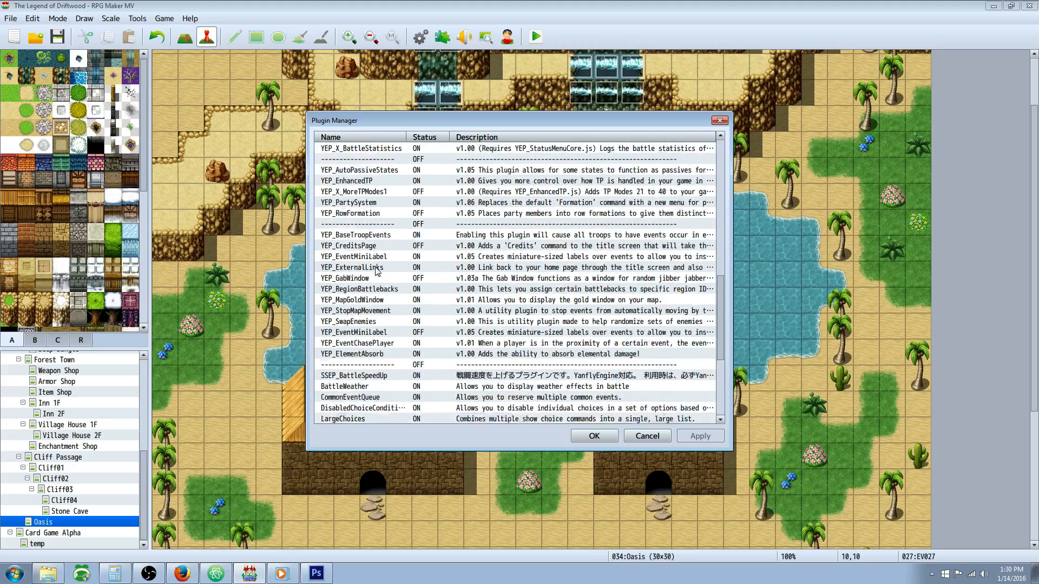
{"action": "scroll", "scroll_direction": "down", "scroll_amount": 3}
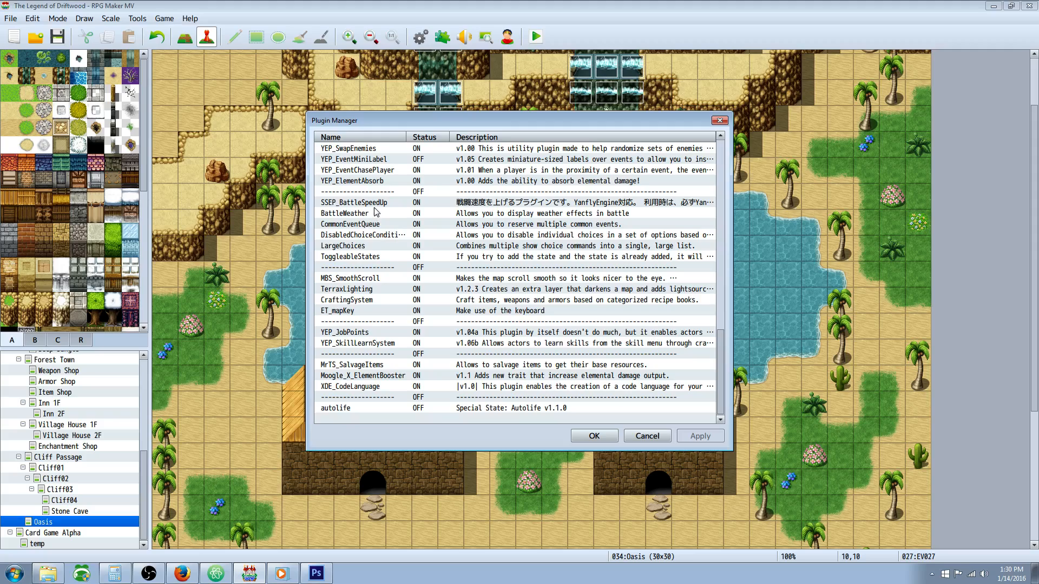
{"action": "left_click", "coordinate": [355, 202]}
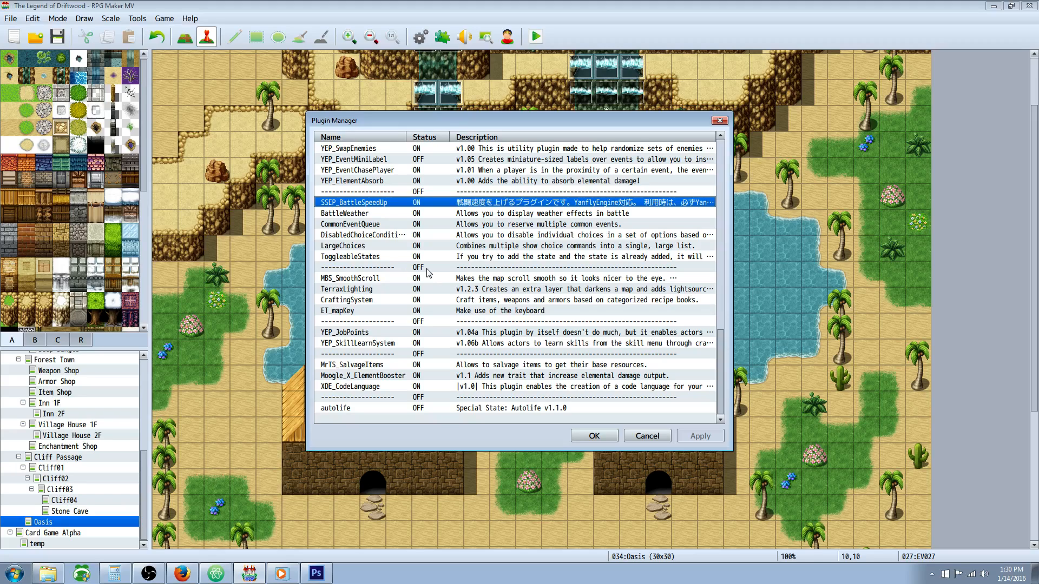
{"action": "double_click", "coordinate": [354, 203]}
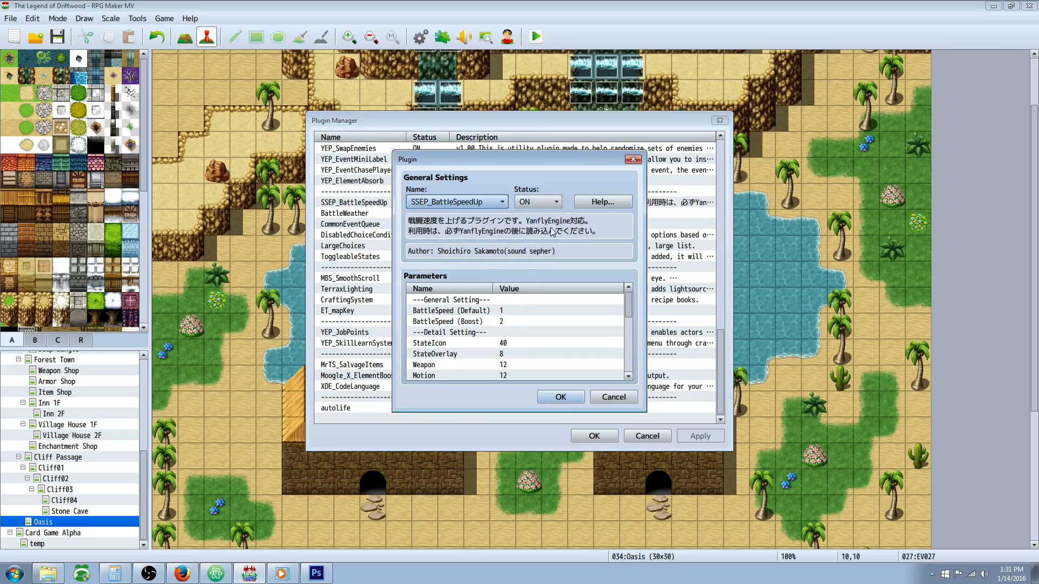
{"action": "scroll", "scroll_direction": "down", "scroll_amount": 3}
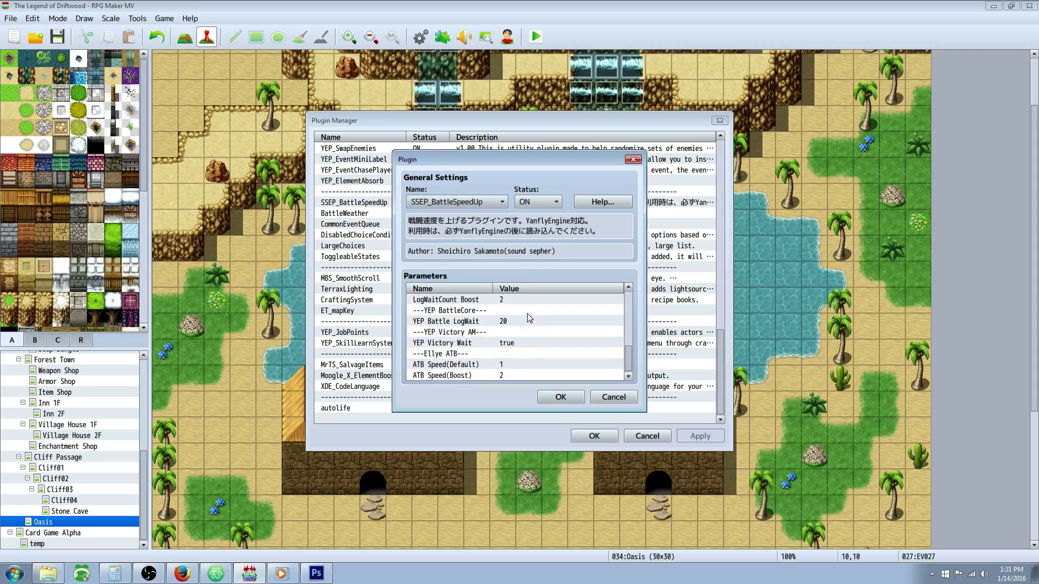
{"action": "mouse_move", "coordinate": [503, 303]}
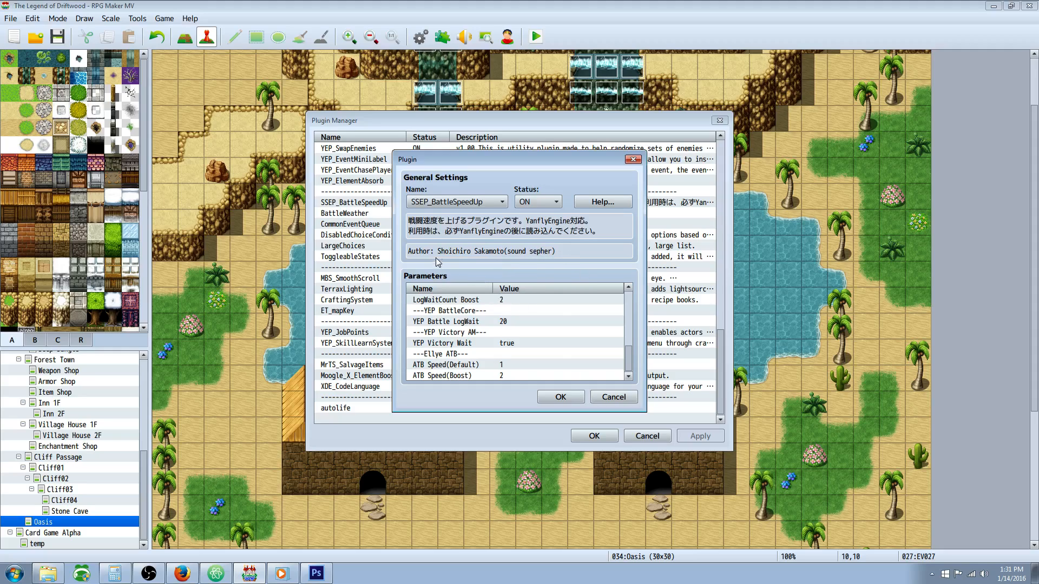
{"action": "left_click", "coordinate": [464, 310]}
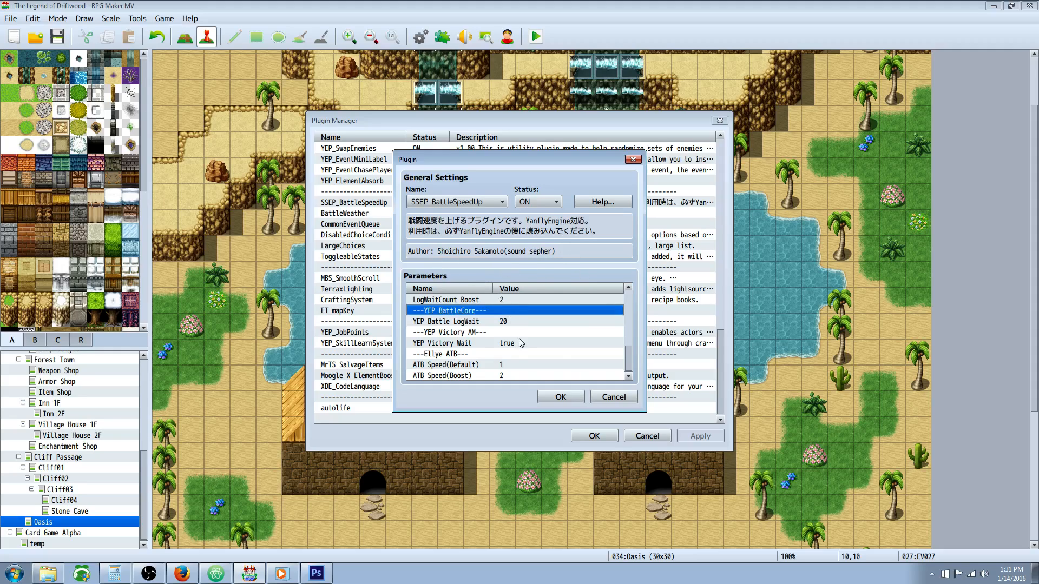
{"action": "scroll", "scroll_direction": "up", "scroll_amount": 3}
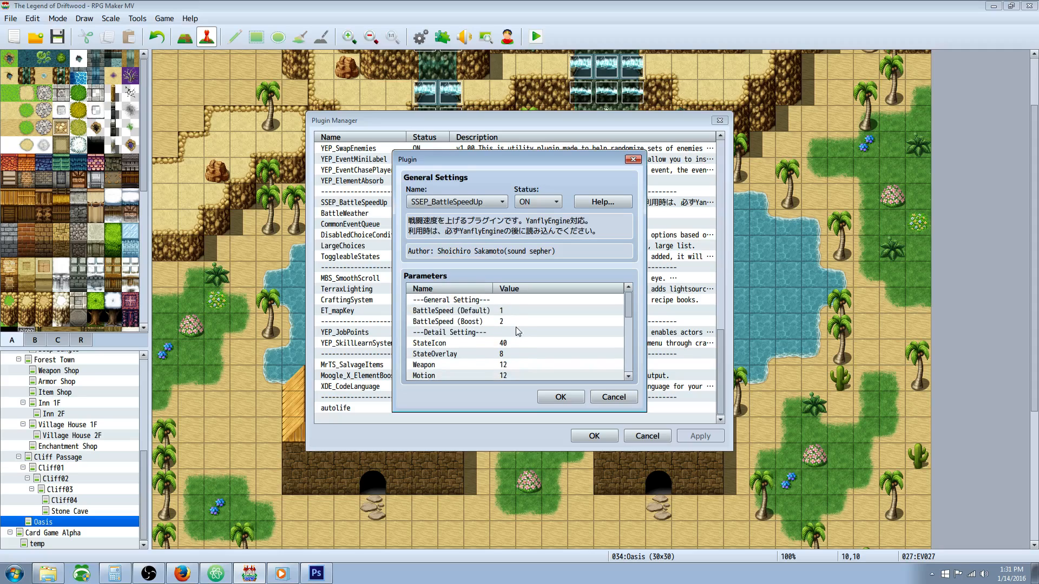
{"action": "scroll", "scroll_direction": "down", "scroll_amount": 3}
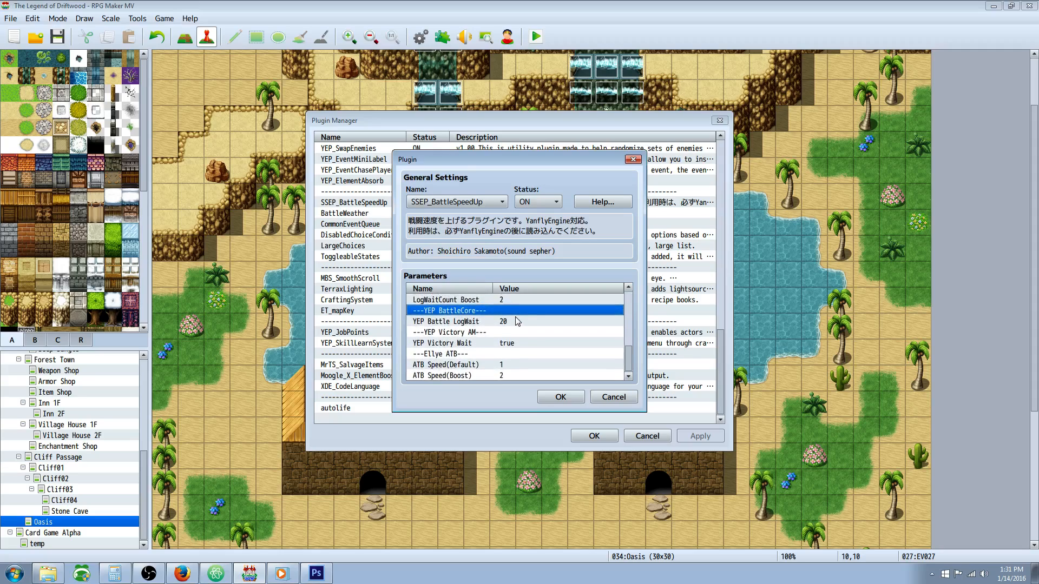
{"action": "scroll", "scroll_direction": "down", "scroll_amount": 3}
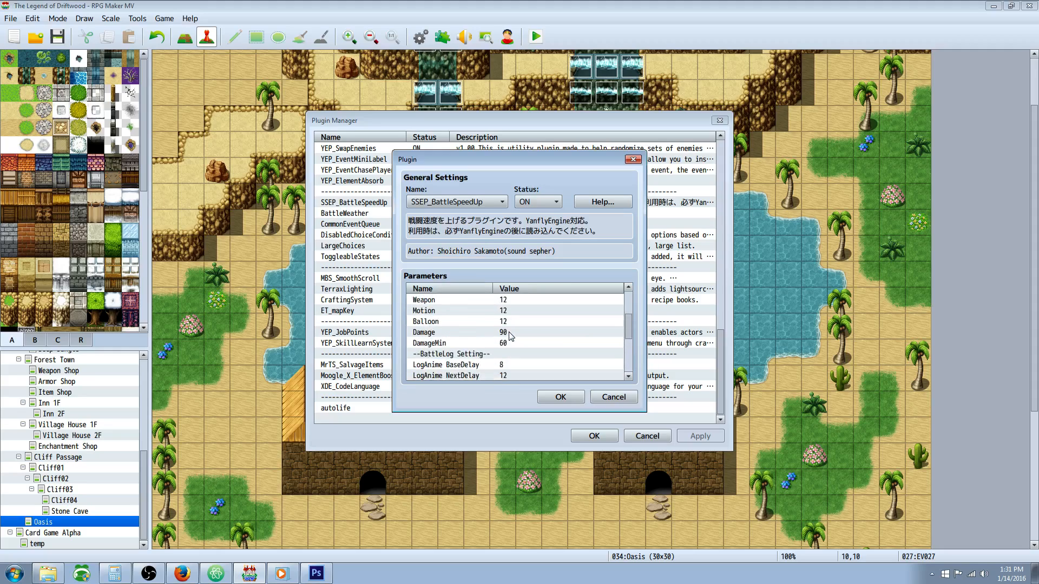
{"action": "scroll", "scroll_direction": "up", "scroll_amount": 3}
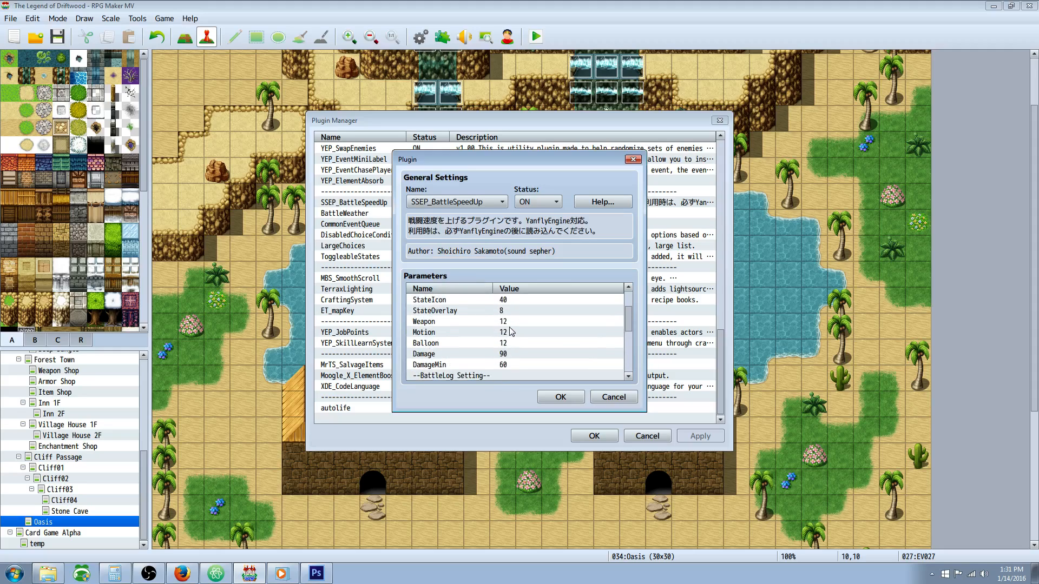